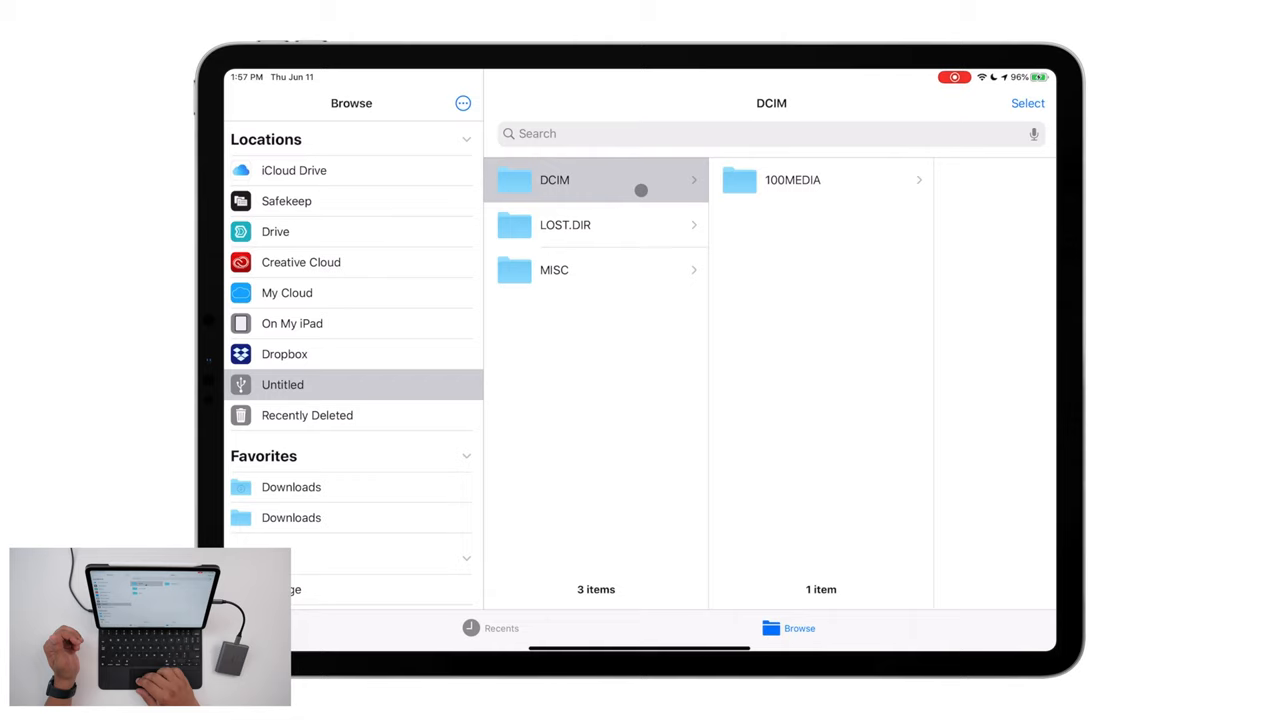
Copy DJI_0016.MOV from DCIM > 100MEDIA into the Videos folder on iCloud Drive
left_click(792, 180)
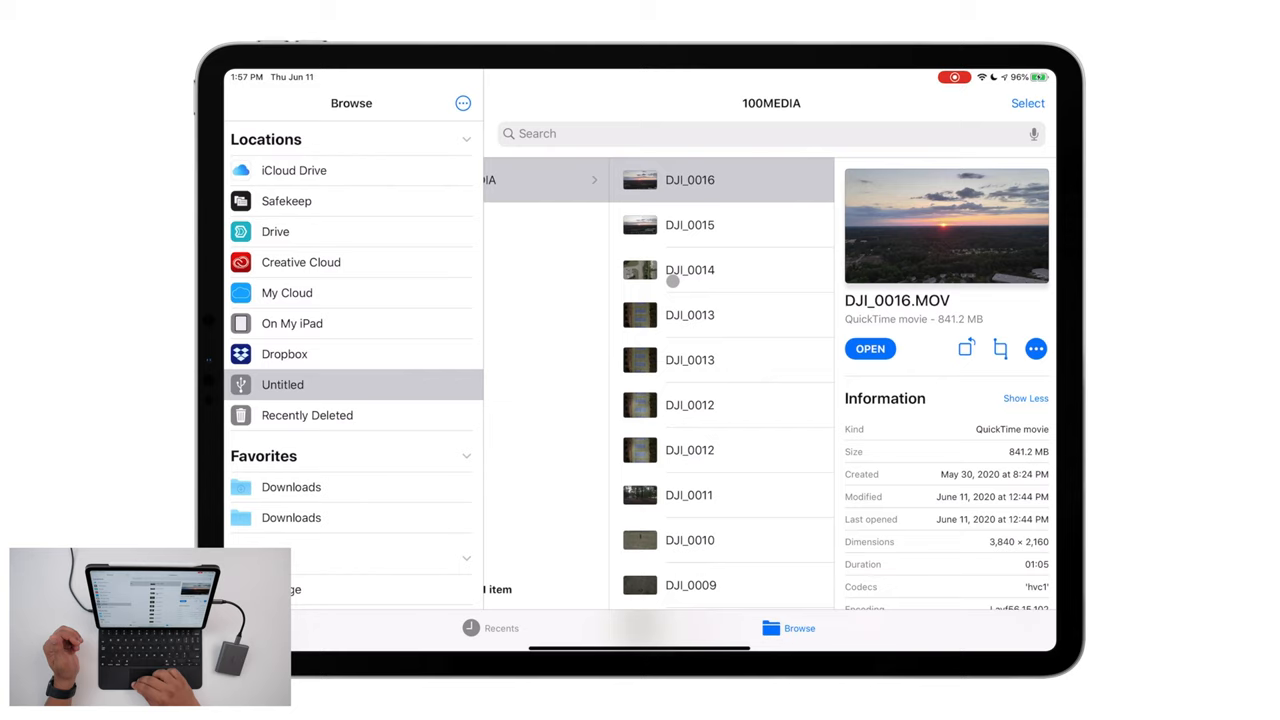
left_click(870, 348)
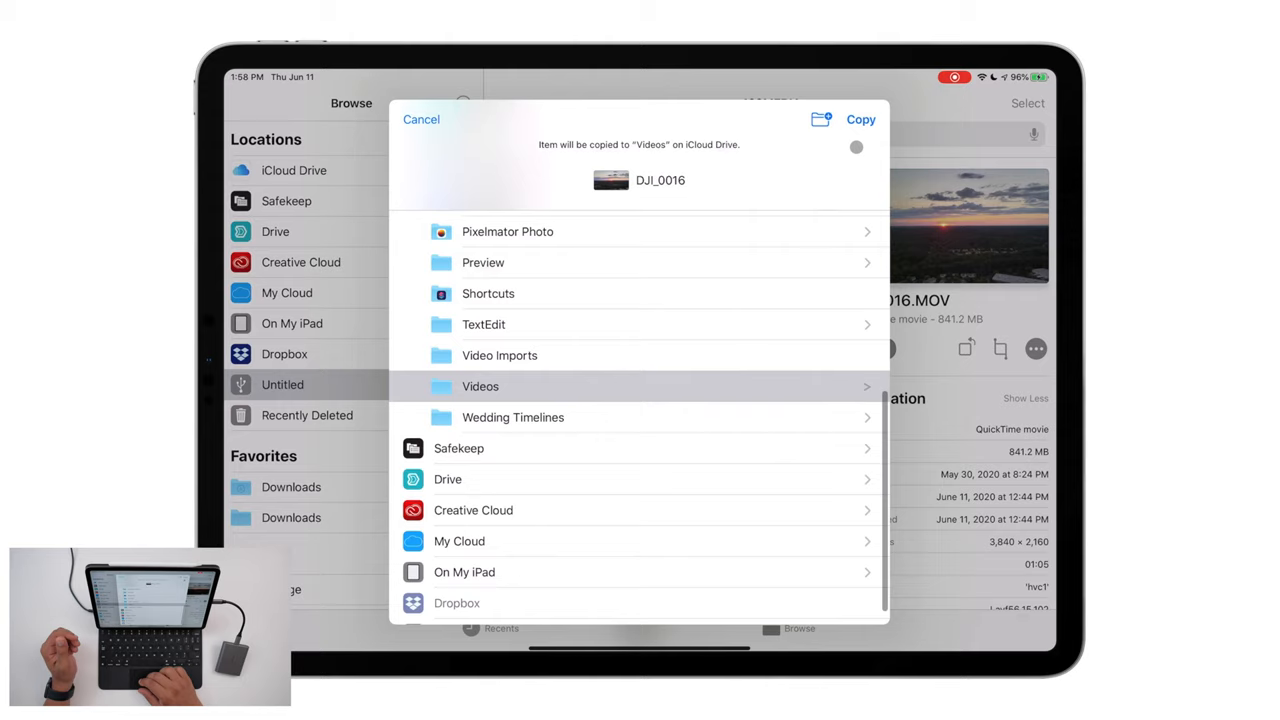
left_click(860, 120)
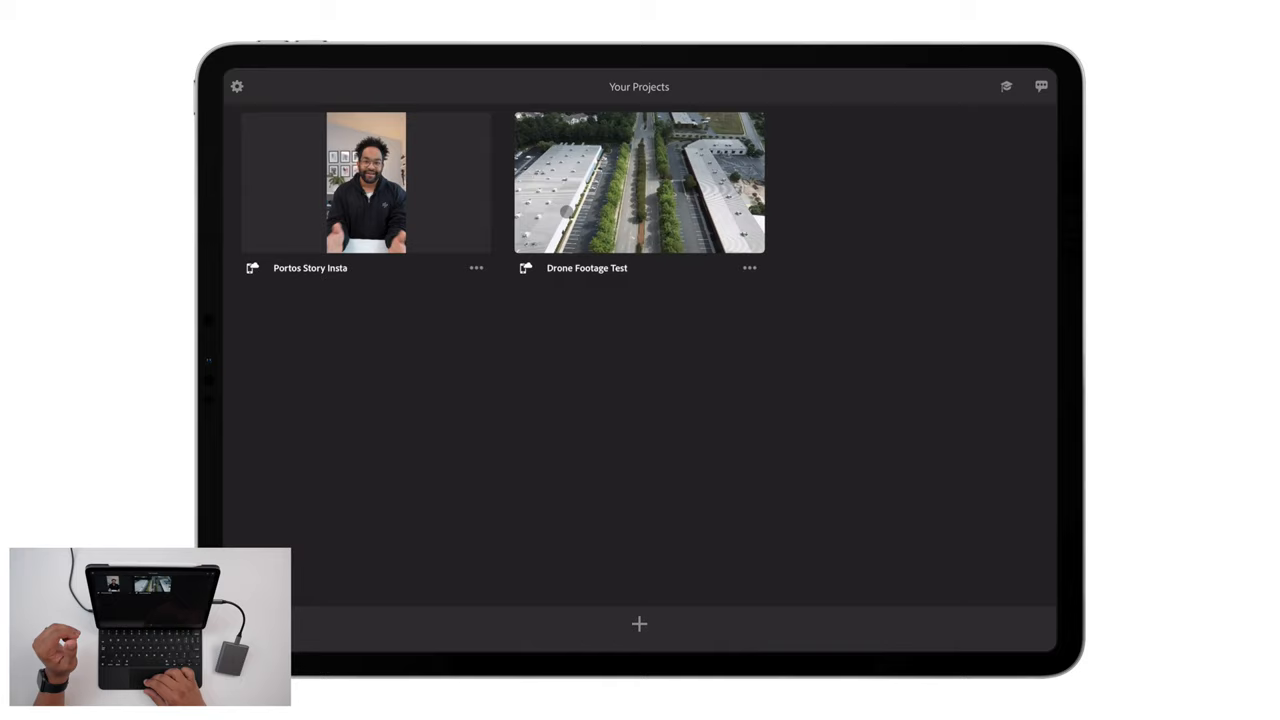
Start a new project from Files media and name it 'My Mobile Gear'
left_click(640, 624)
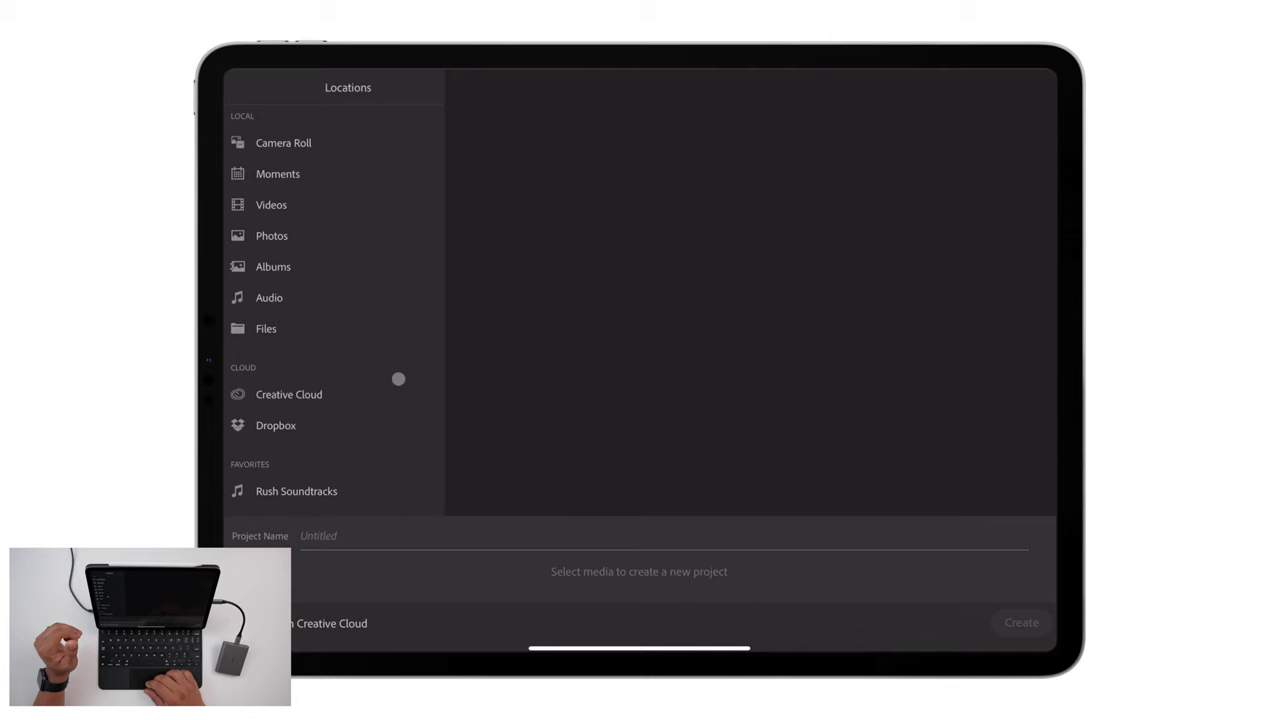
left_click(266, 328)
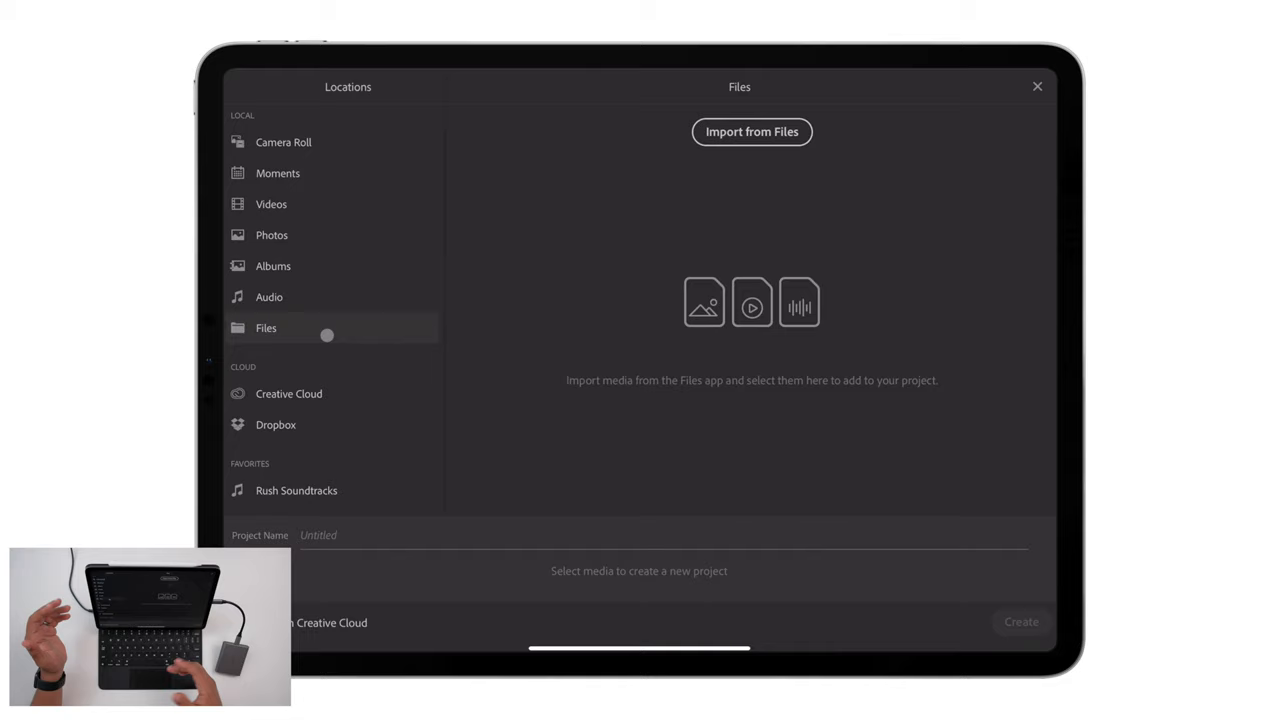
type("M")
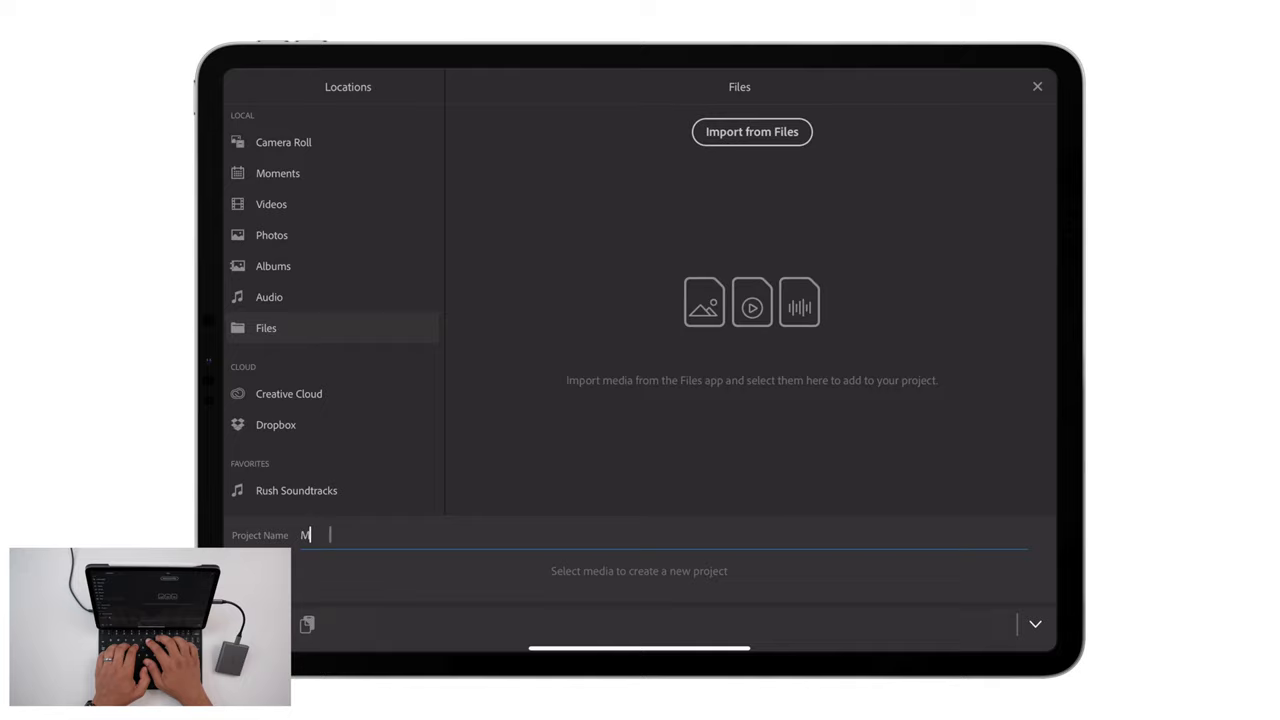
type("y Mobile Gear")
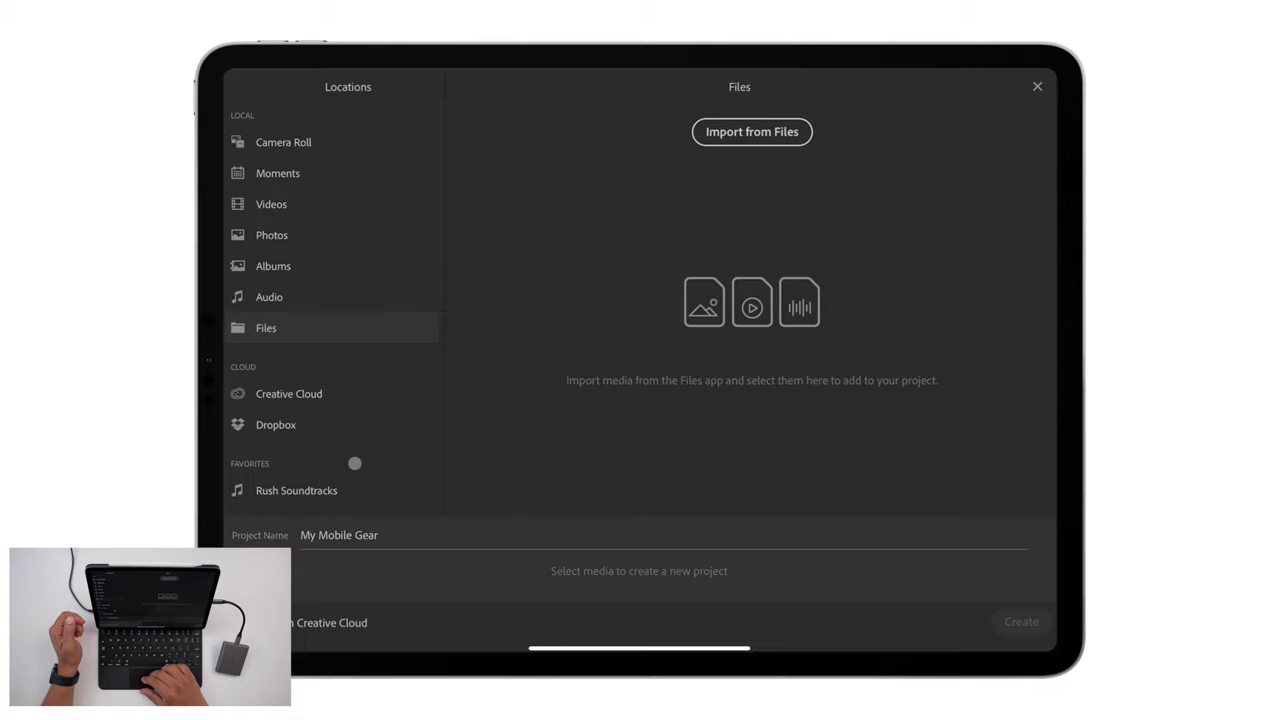
Import from Files, selecting all 20 clips as the project's media
left_click(752, 132)
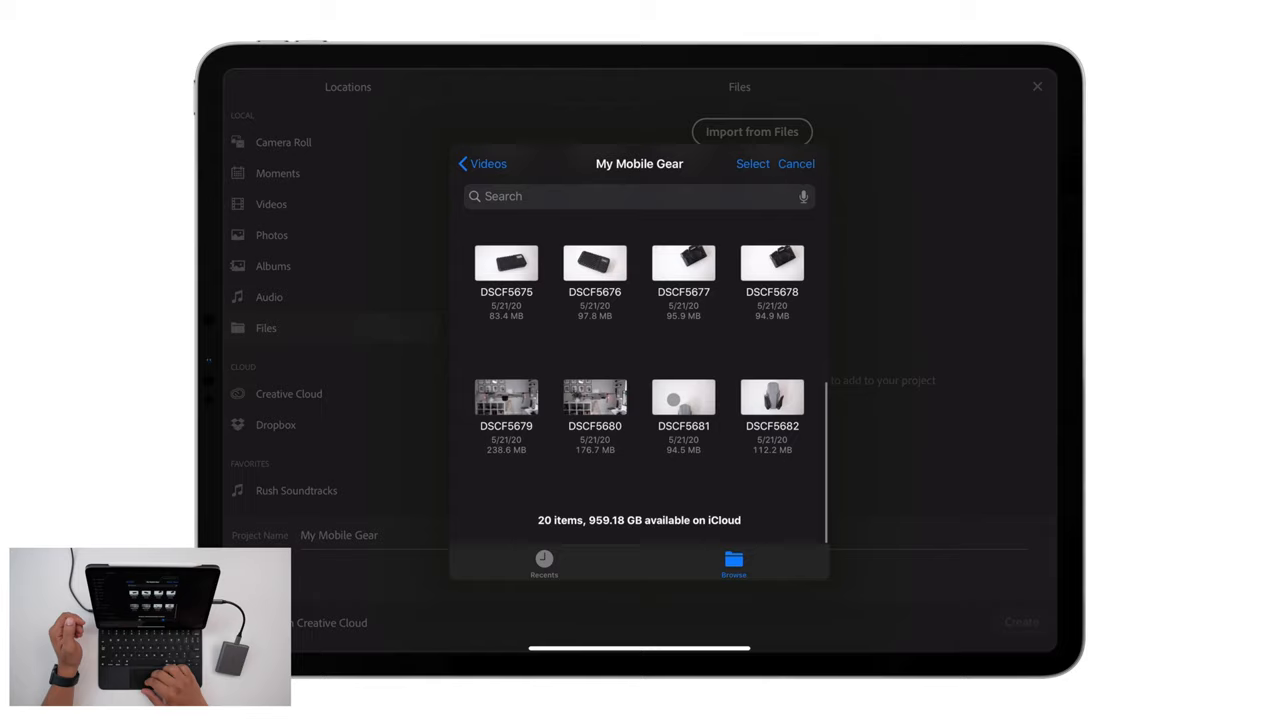
left_click(752, 164)
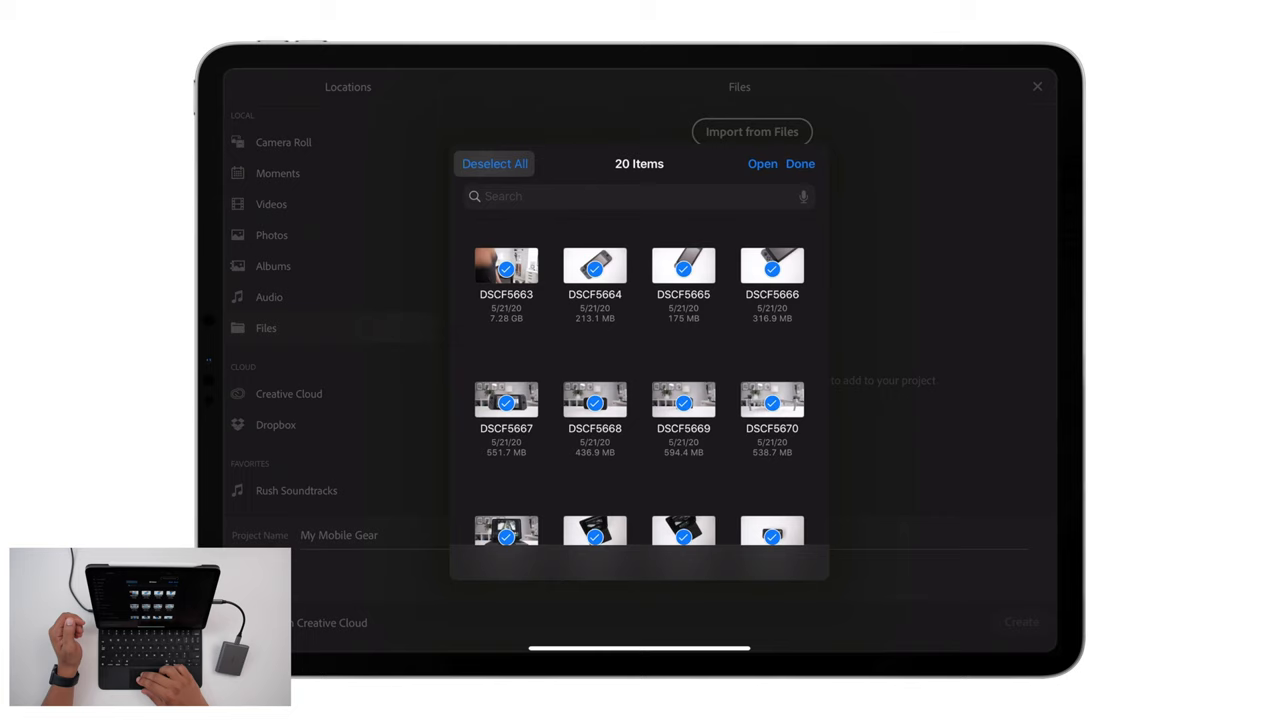
left_click(800, 164)
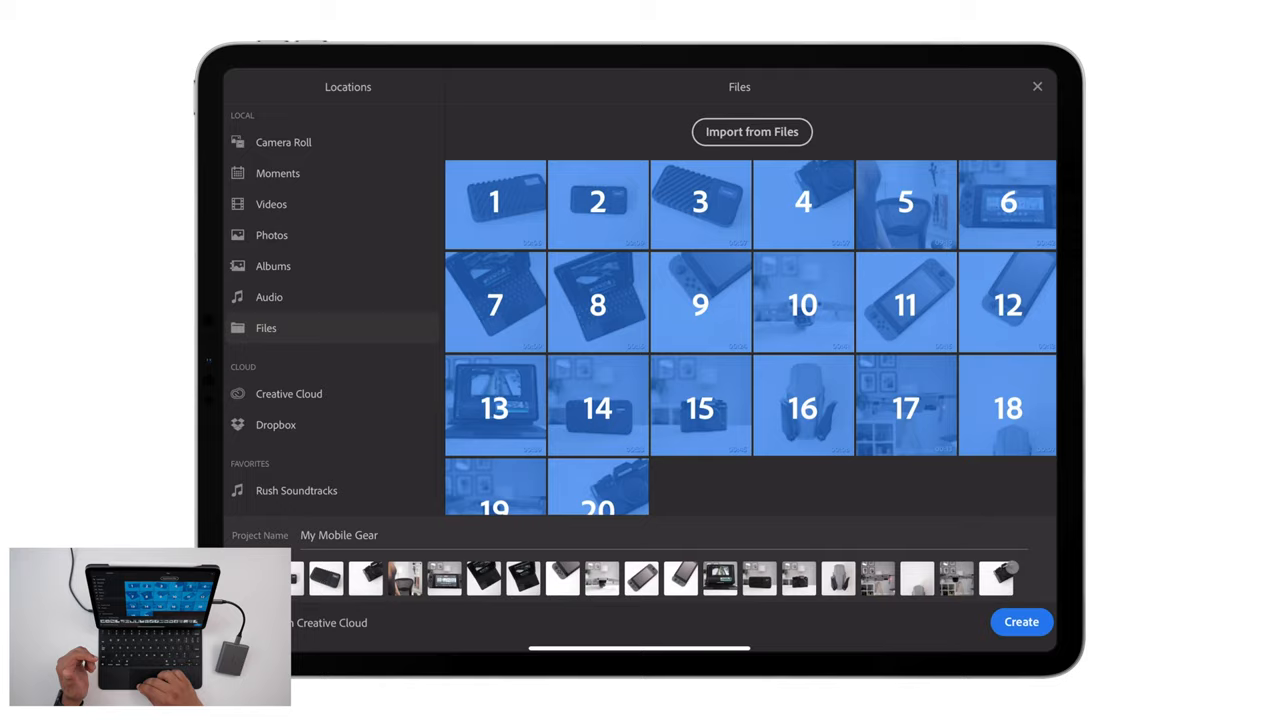
Create the My Mobile Gear project so its clips fill the Sequence 01 timeline
left_click(1020, 620)
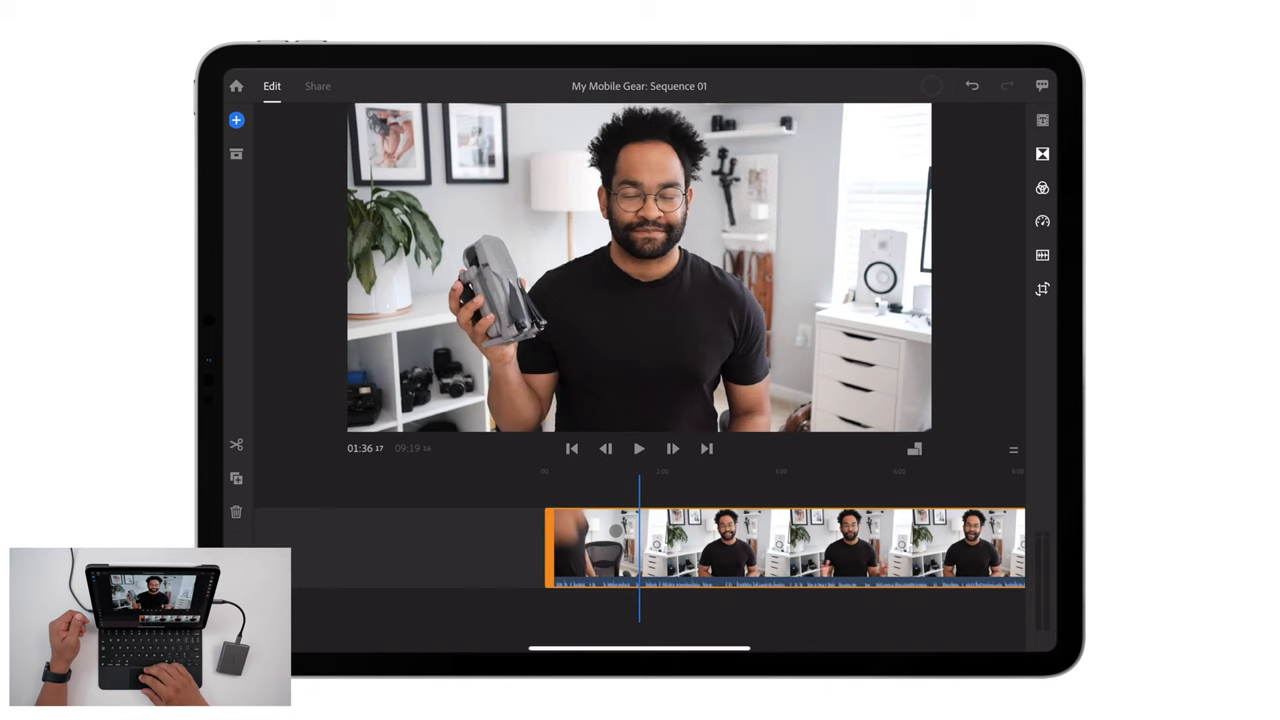
left_click(640, 448)
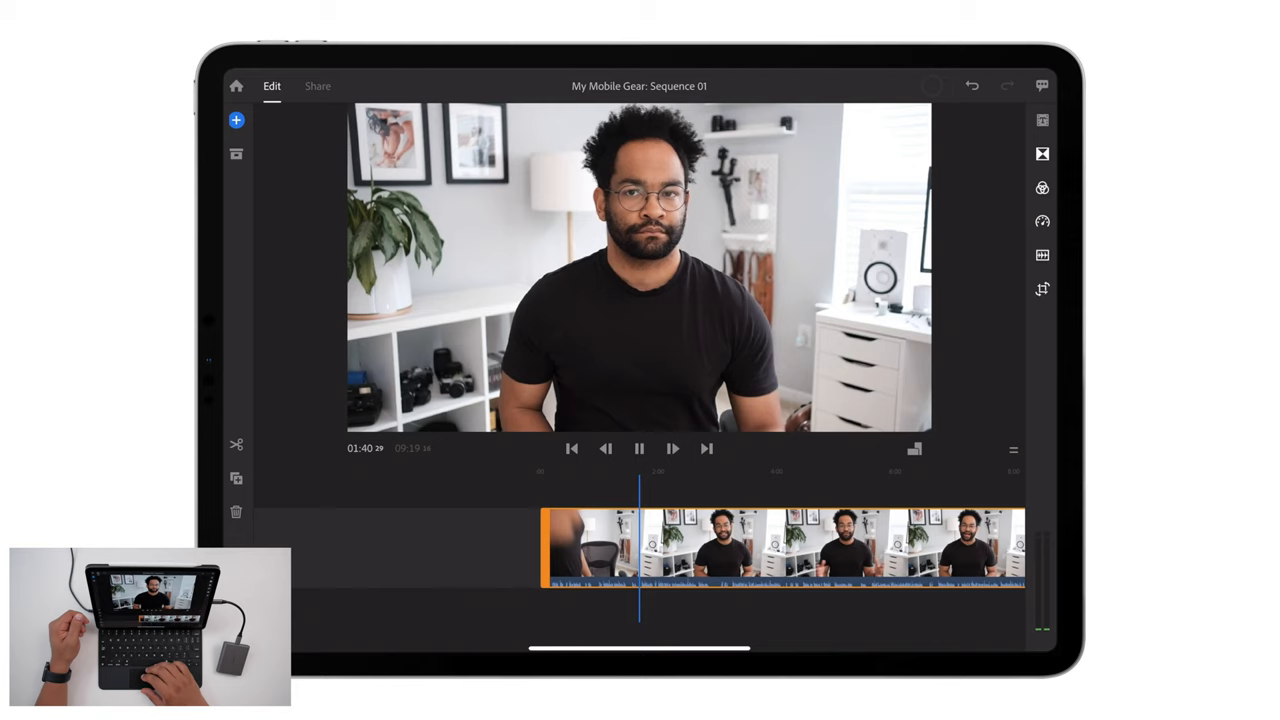
left_click(638, 448)
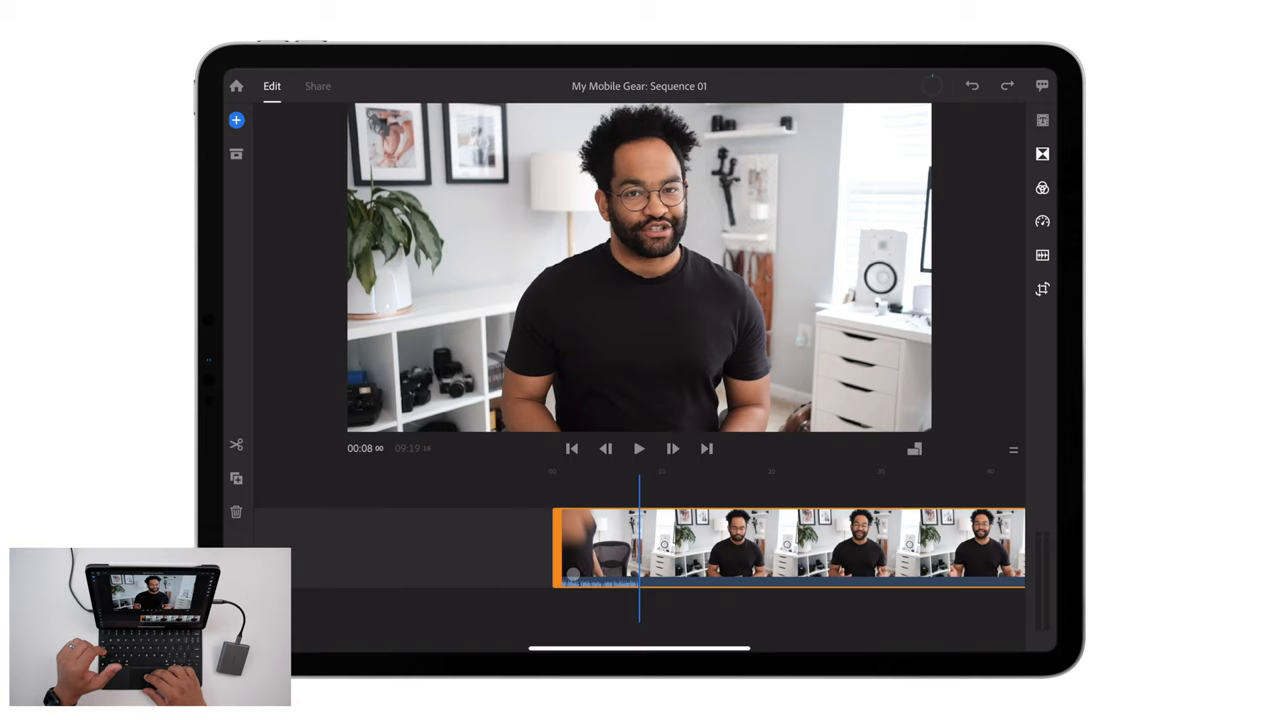
Review the first clip's transition presets (None, Cross Dissolve, Dip To Black/White), then move to its audio settings
left_click(640, 448)
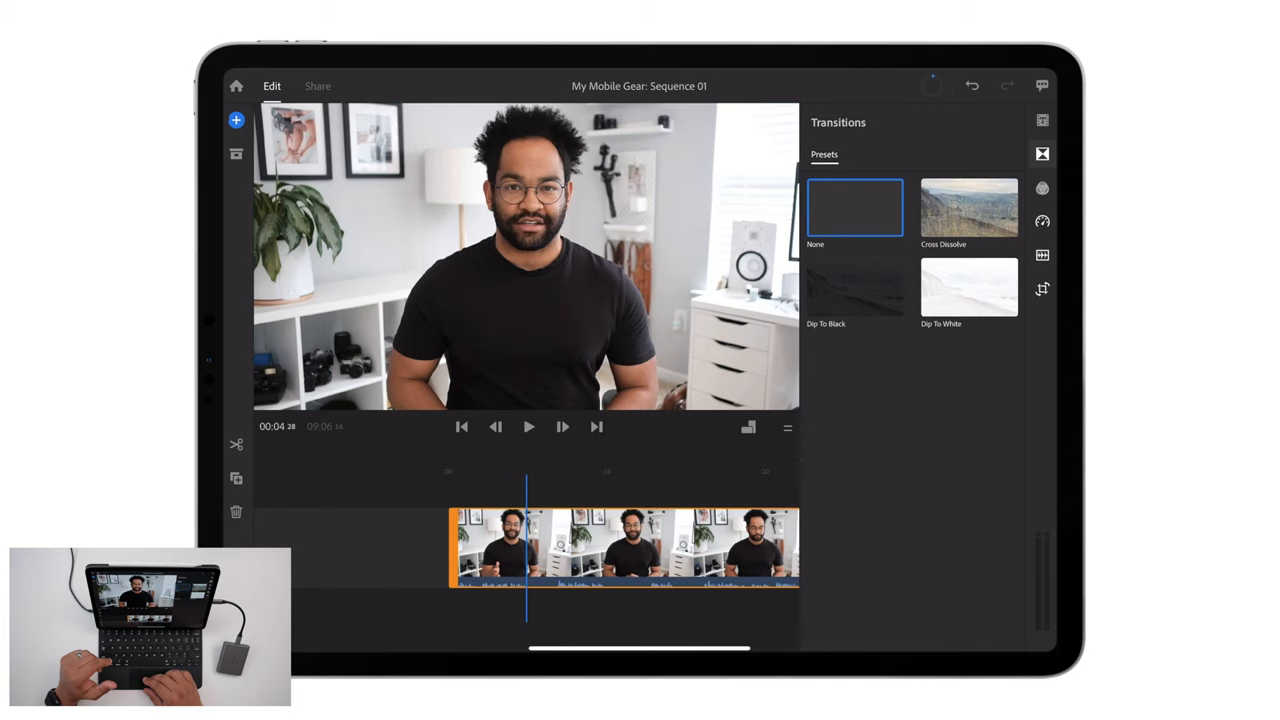
left_click(1042, 220)
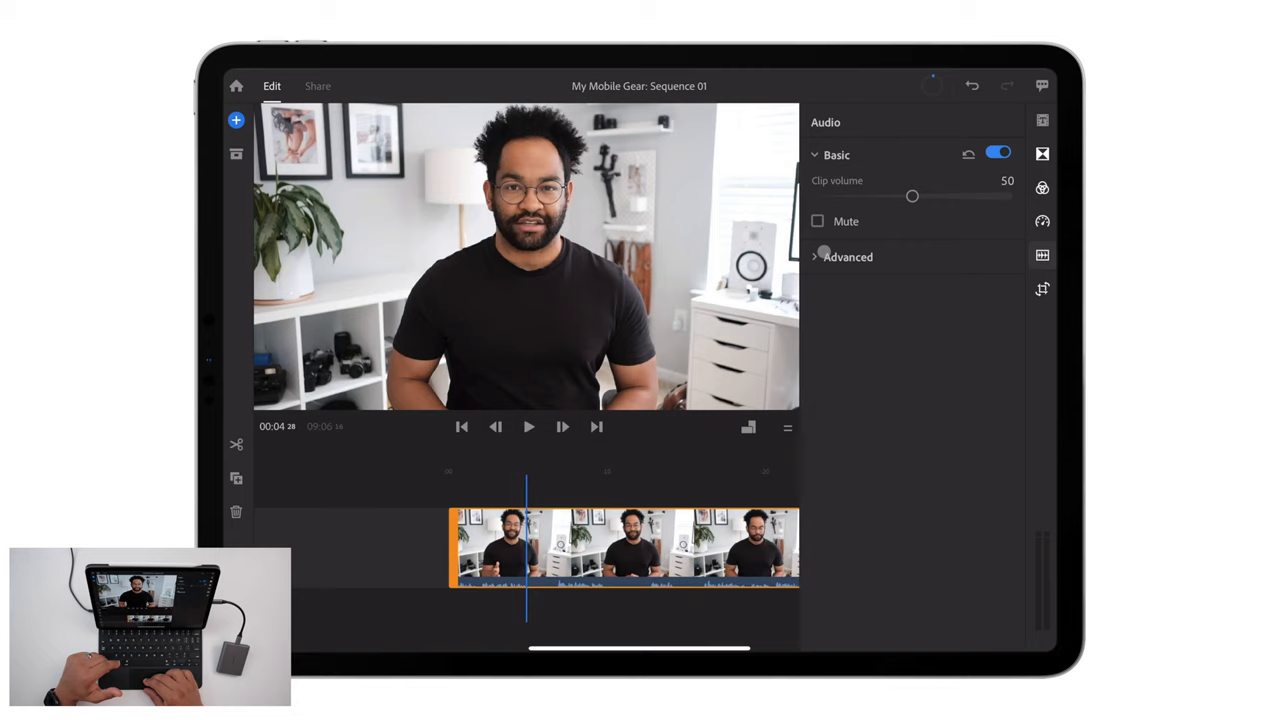
Enable Reduce background noise under Advanced audio and set its intensity to 18
left_click(848, 256)
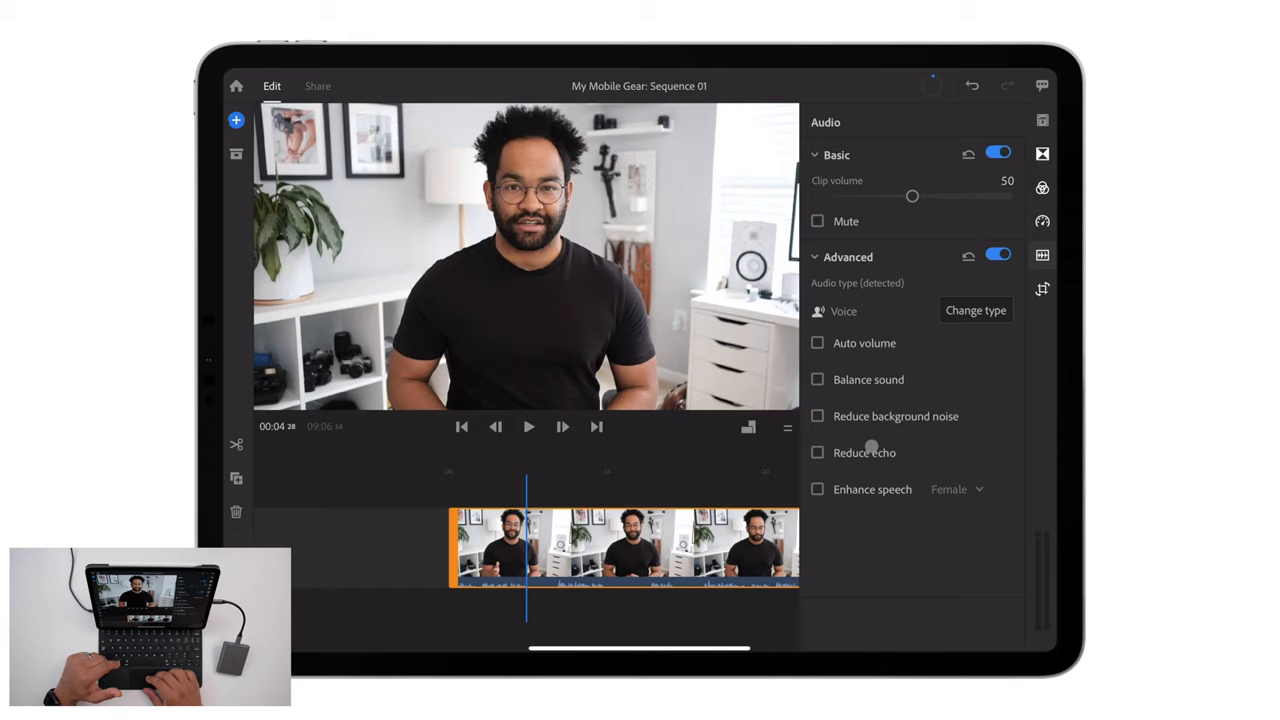
left_click(816, 416)
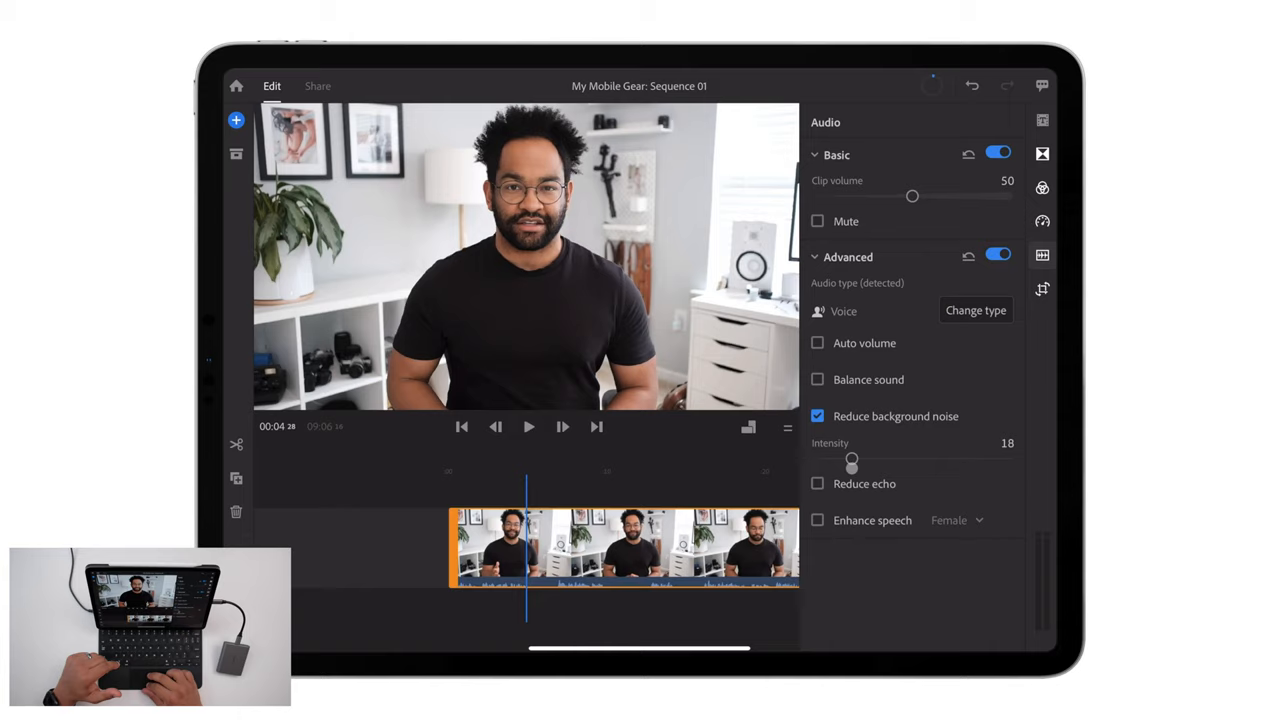
left_click_drag(852, 460, 826, 460)
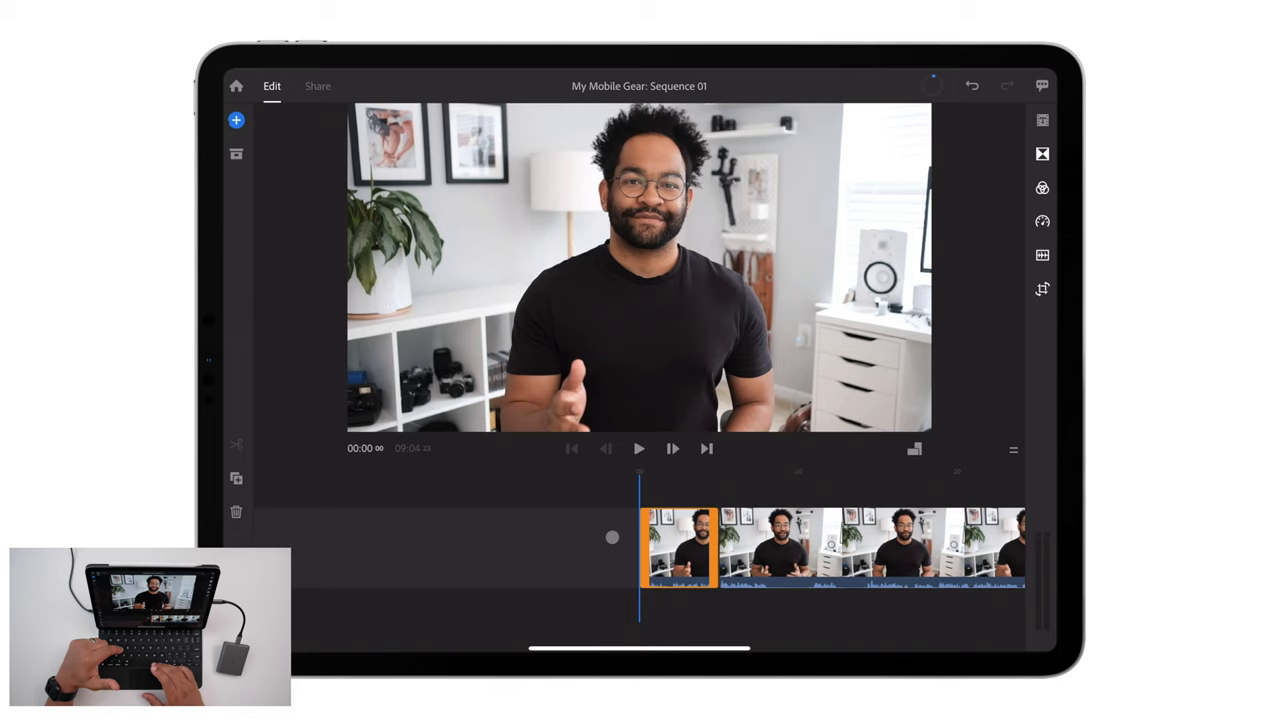
Split the talking-head footage into separate sections at the unwanted takes
left_click(640, 448)
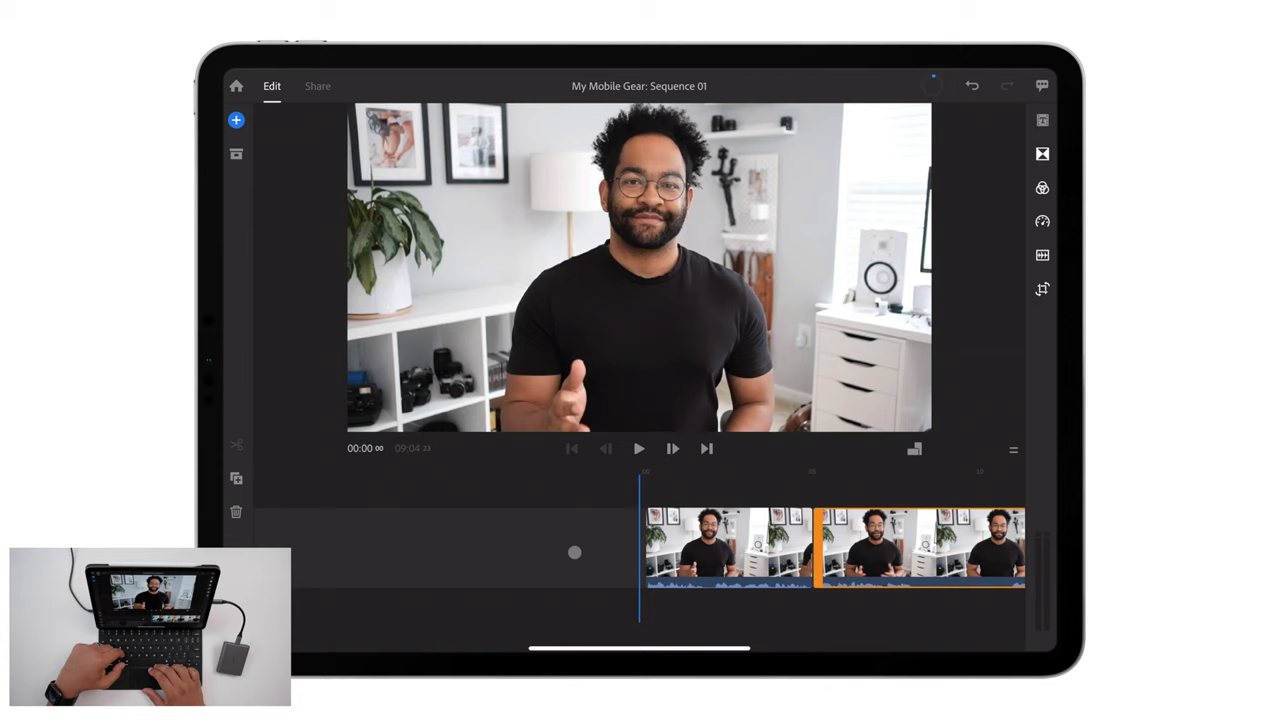
left_click(640, 448)
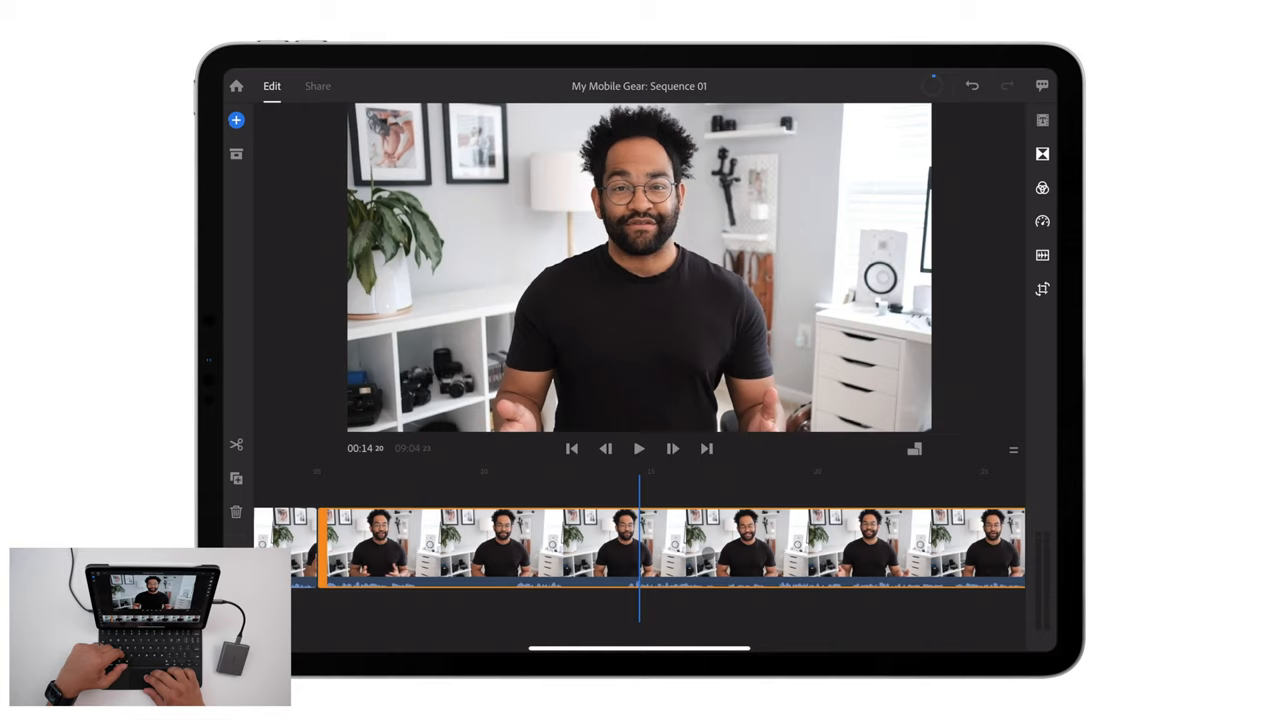
Delete the unwanted take near the start, shortening the sequence
left_click(640, 448)
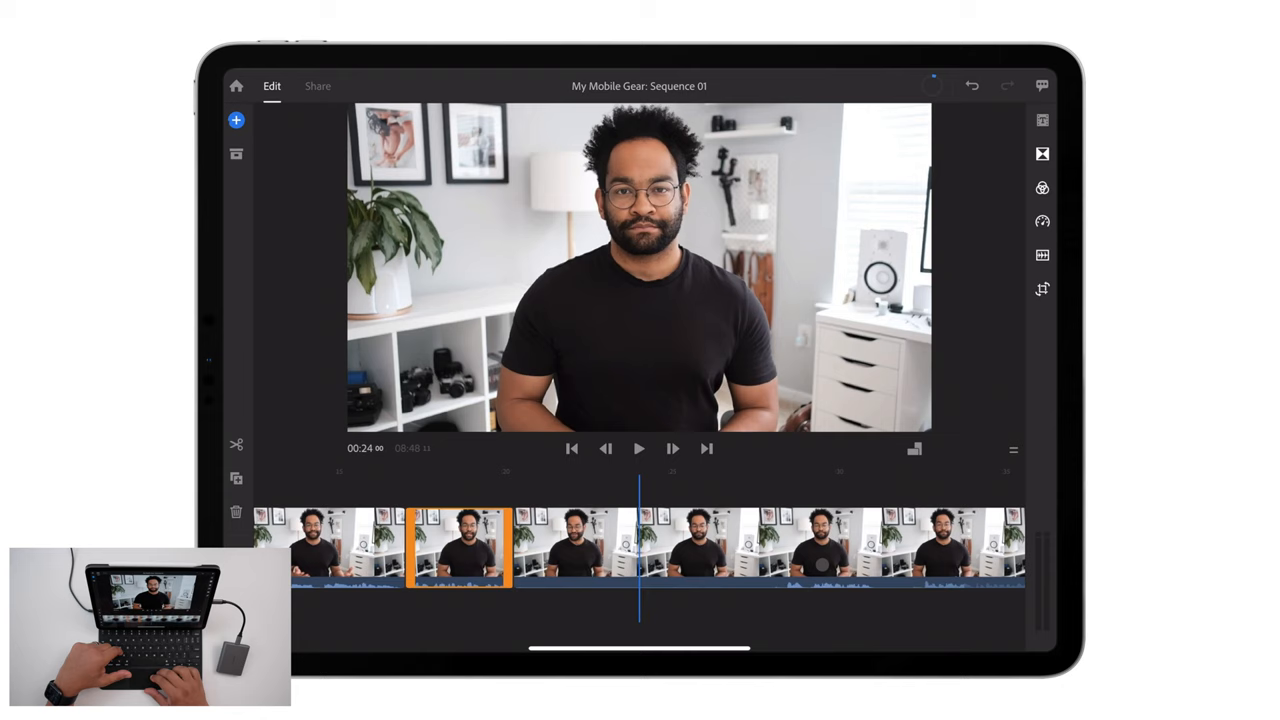
left_click(640, 448)
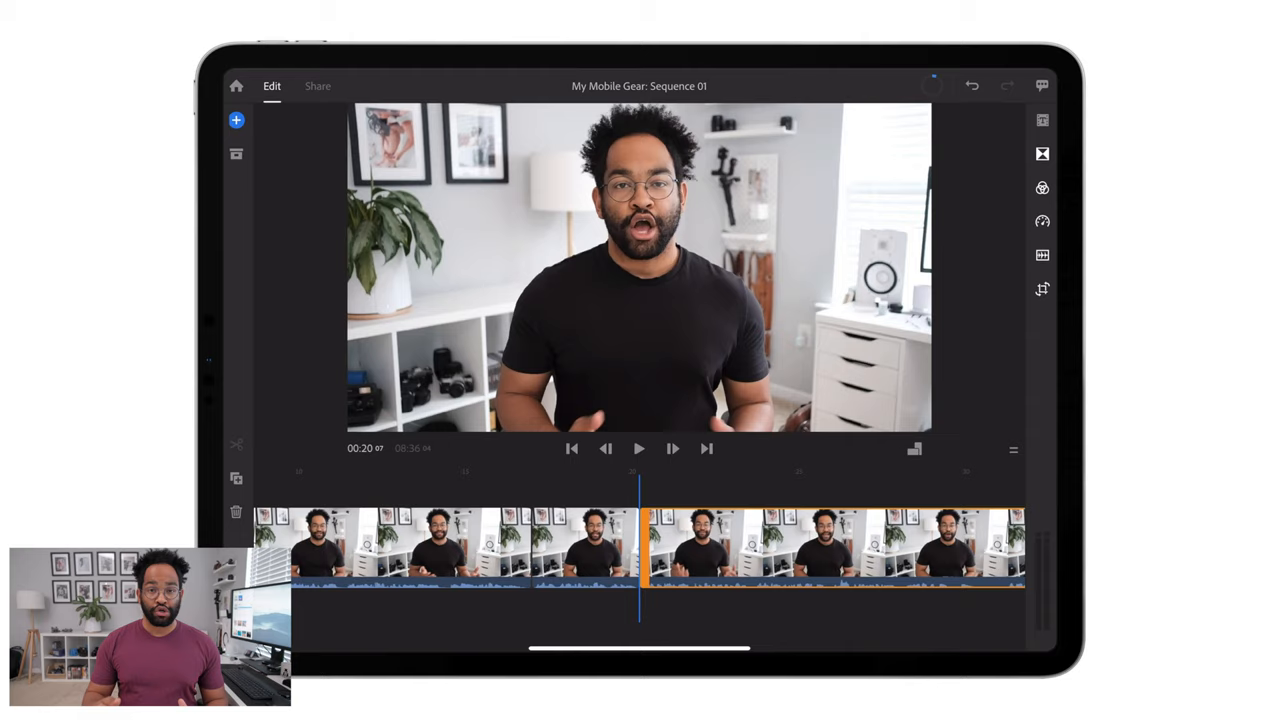
Remove further flubbed takes and the gaps they leave so the sequence runs shorter
left_click(640, 448)
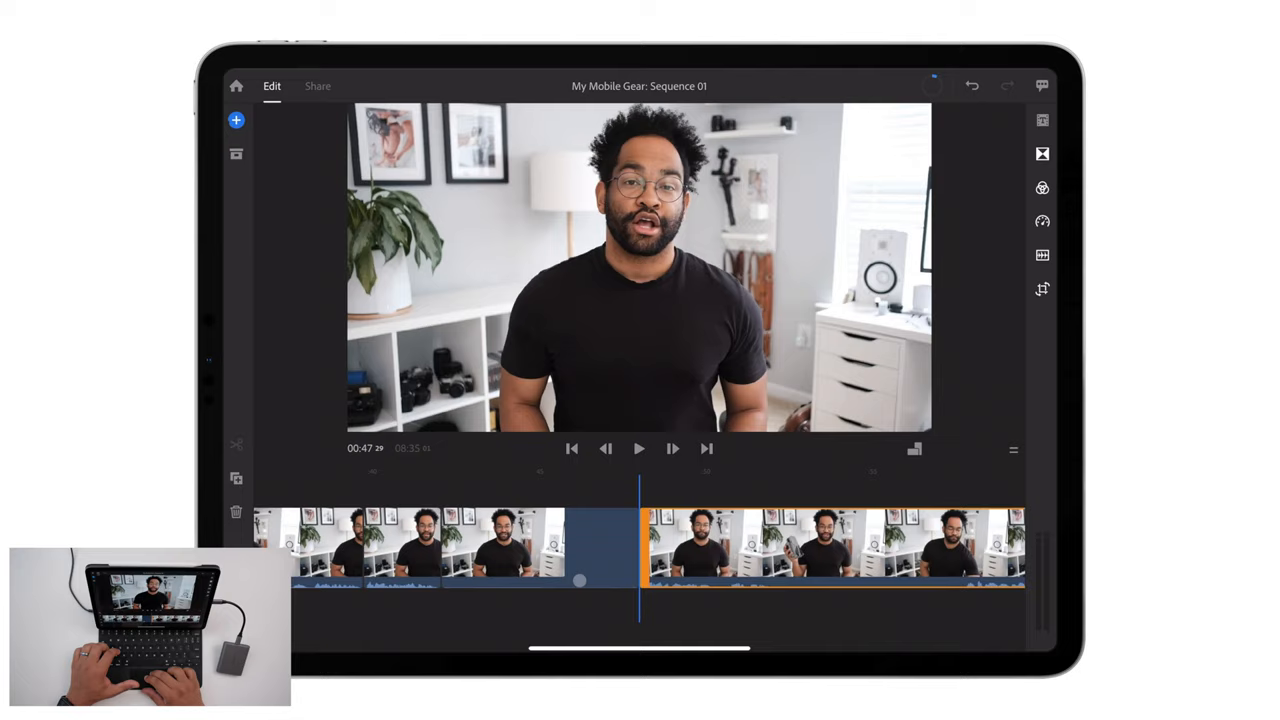
left_click(640, 448)
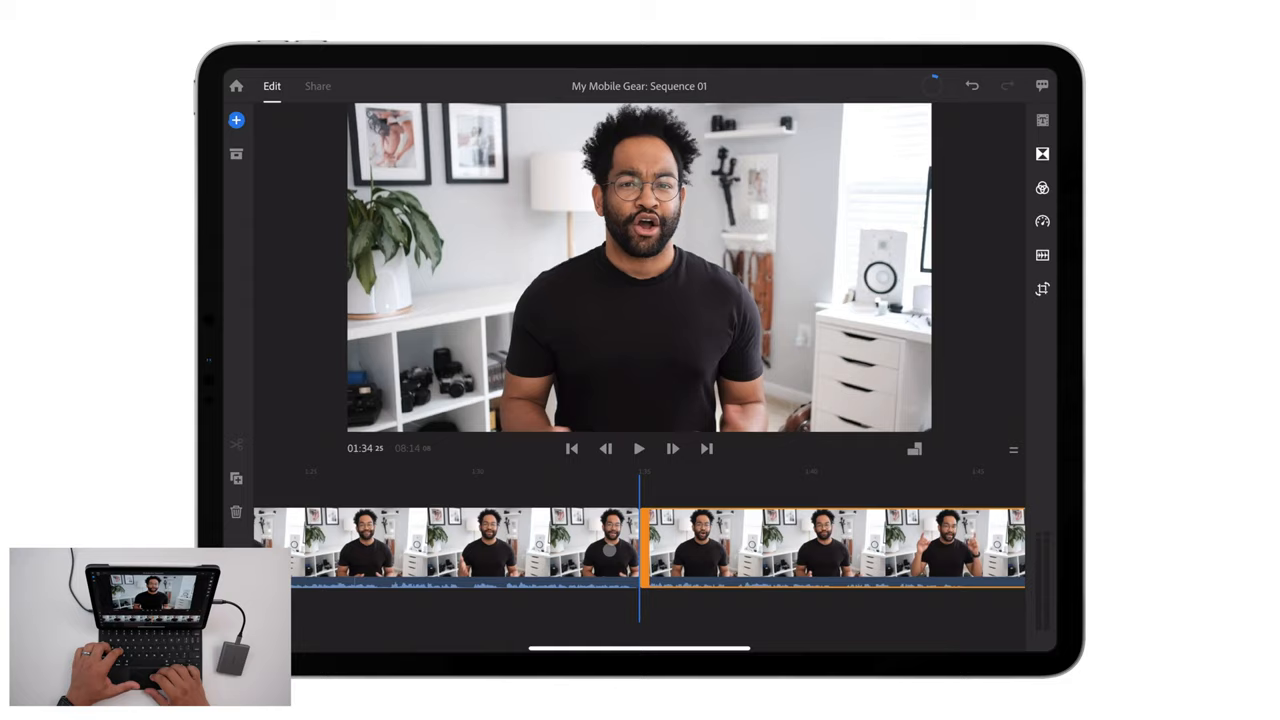
left_click(640, 448)
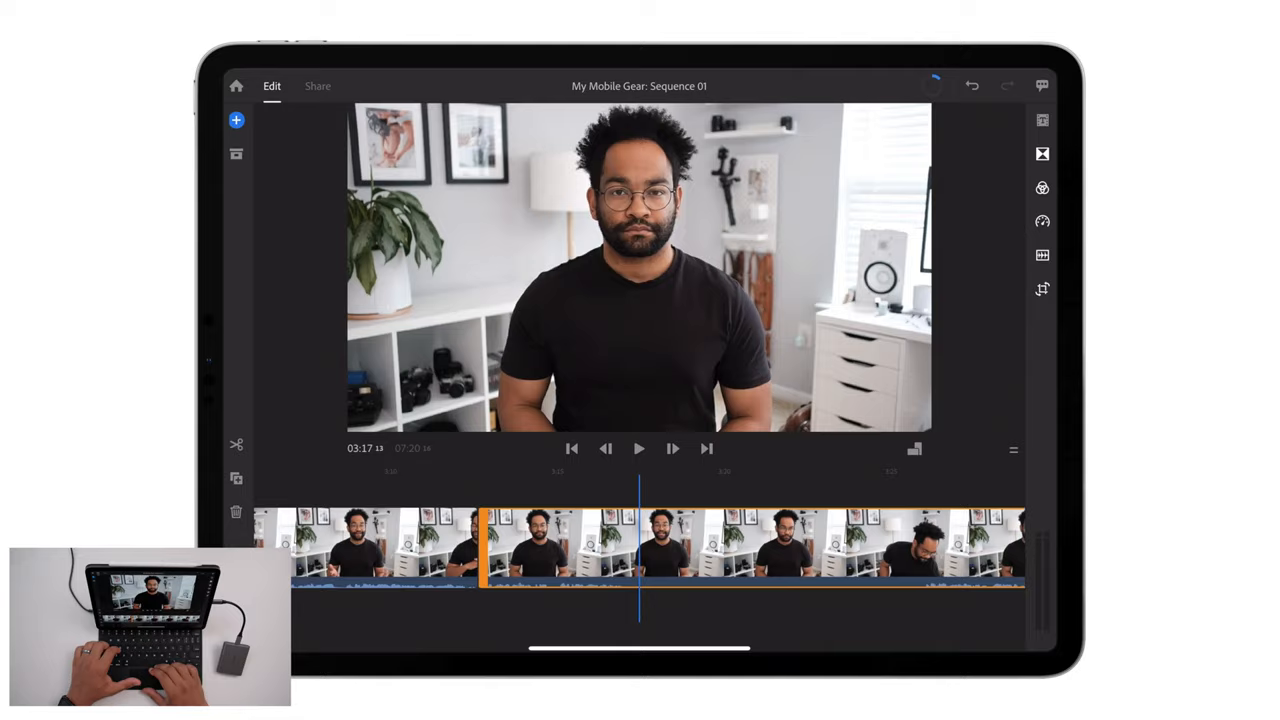
left_click(640, 448)
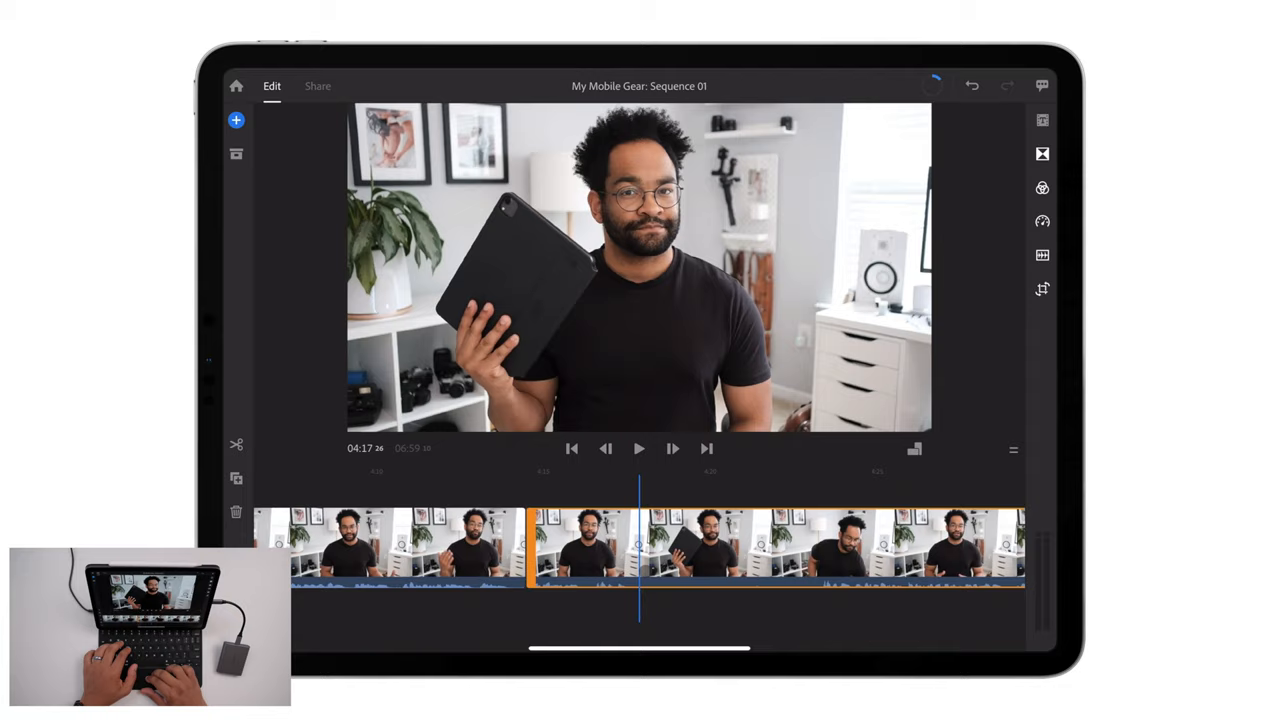
Cut another unwanted section mid-video, bringing the sequence under seven minutes
left_click(640, 448)
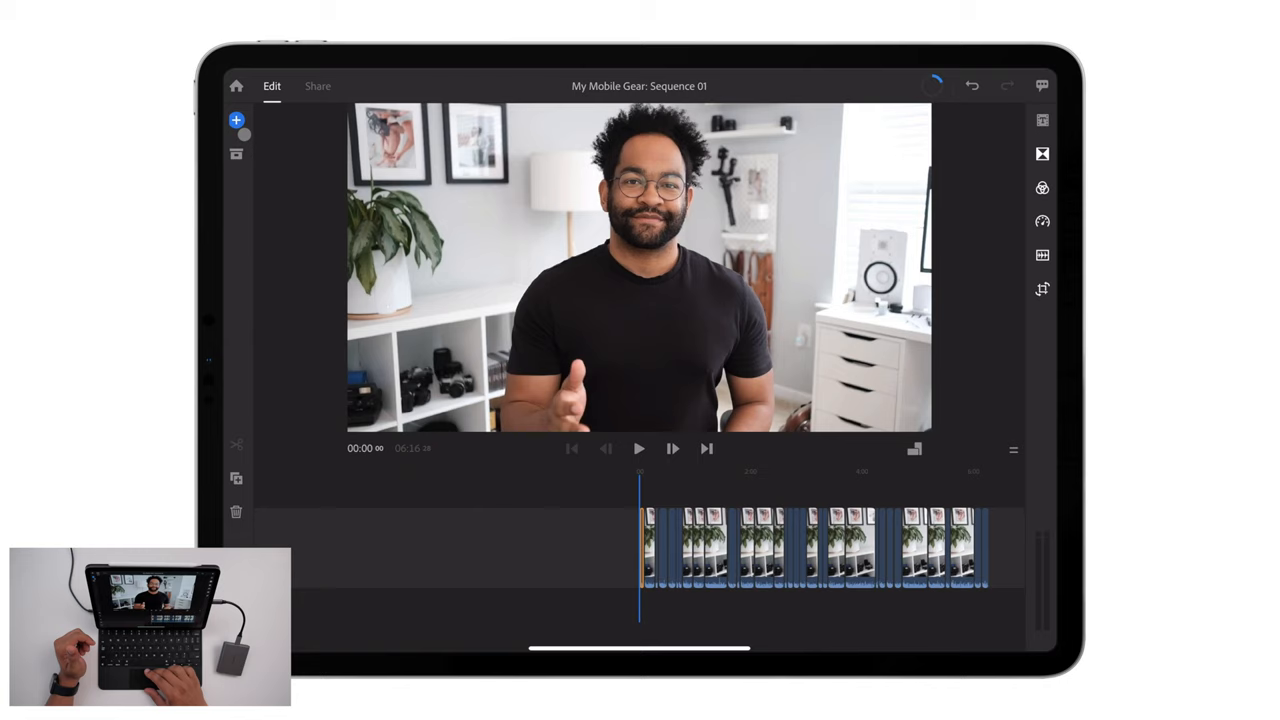
Show the Project Assets panel listing the imported media and gear B-roll shots
left_click(236, 152)
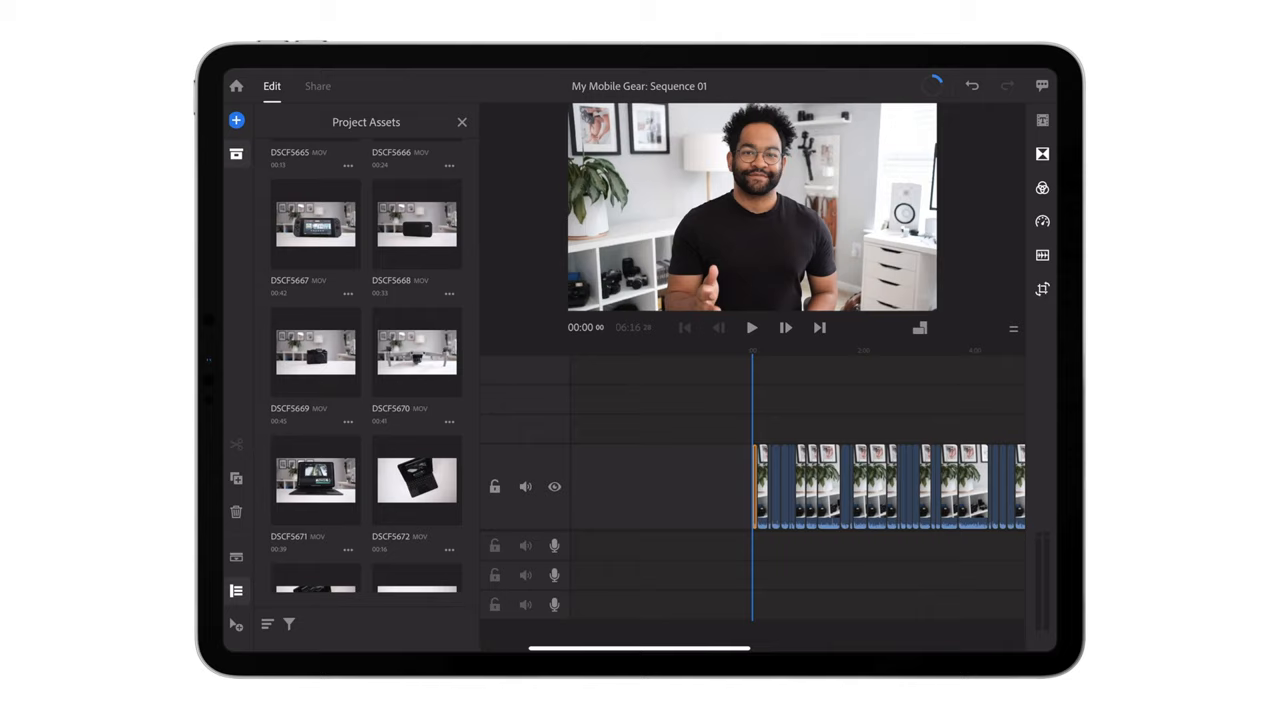
Select sections of the talking-head clip and add the drone B-roll clip above it at the playhead
scroll("down", 3)
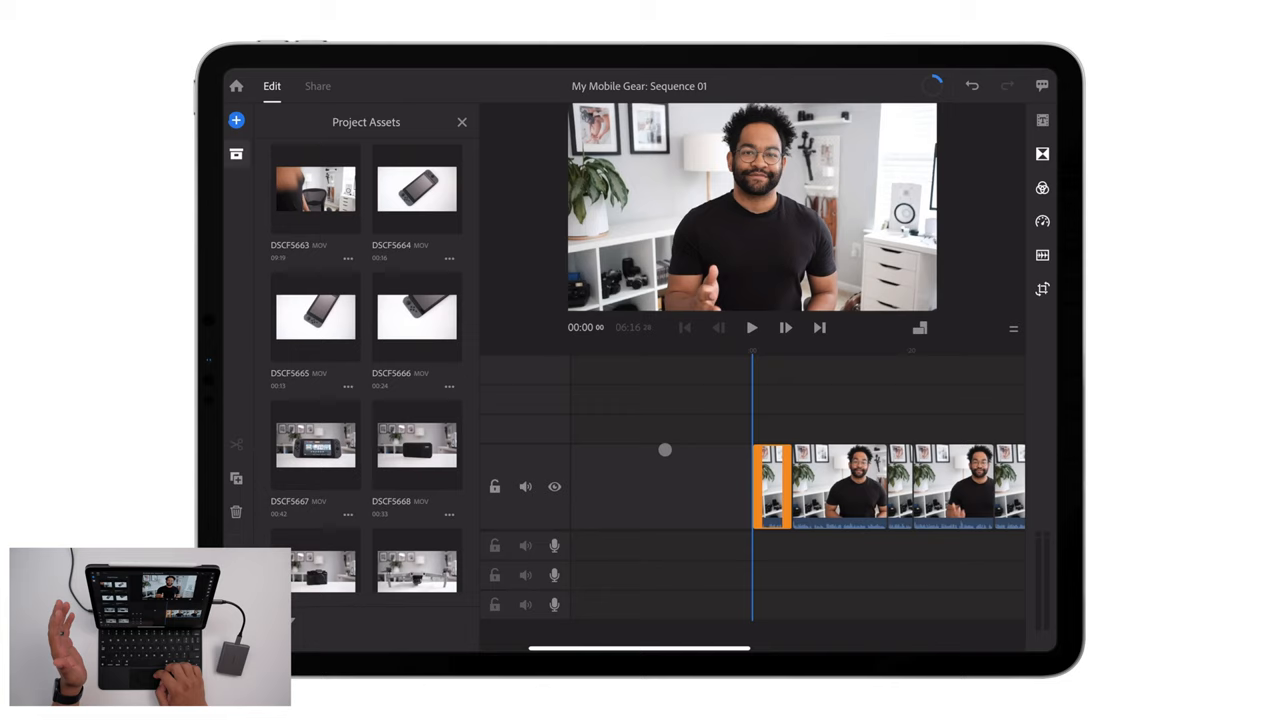
left_click(752, 328)
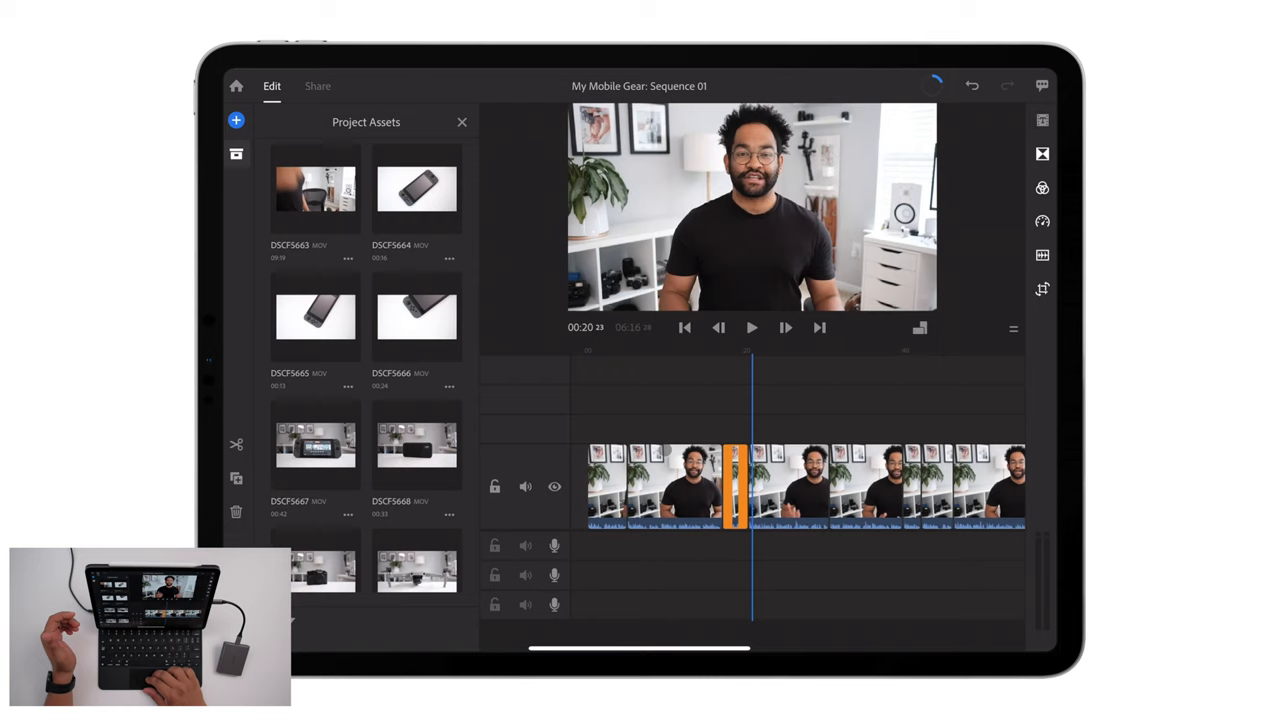
left_click(752, 328)
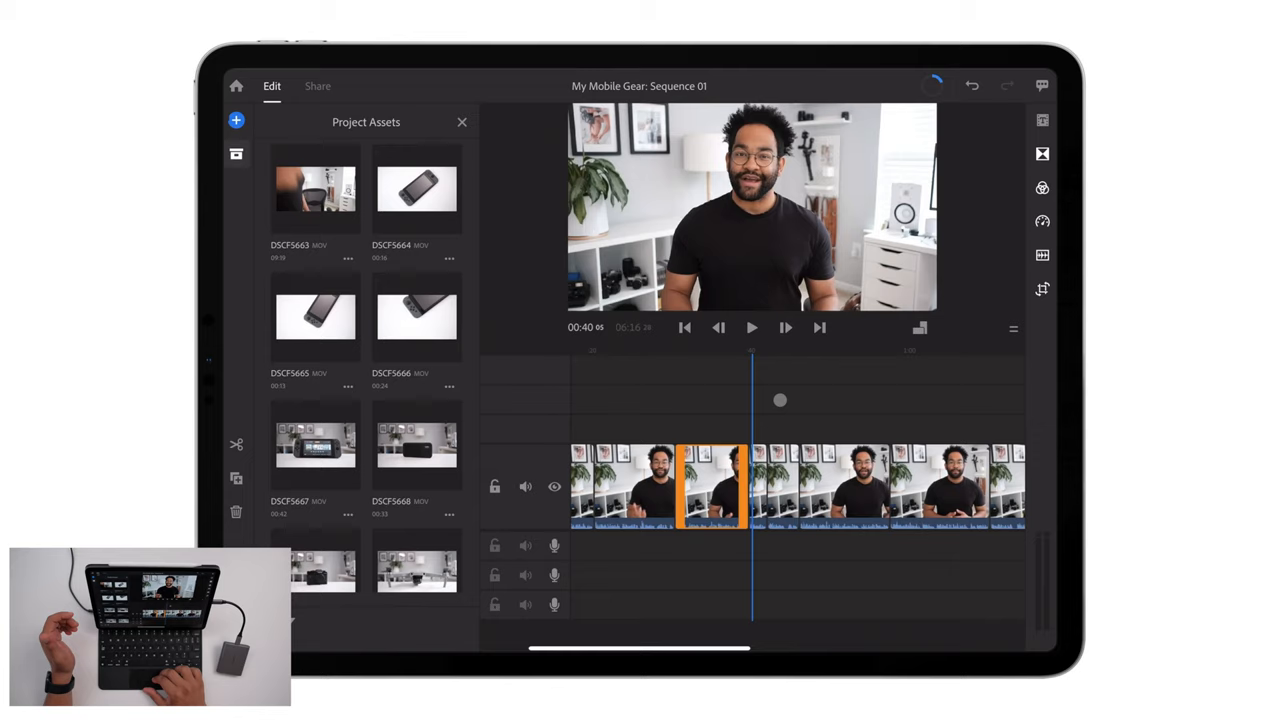
left_click(752, 328)
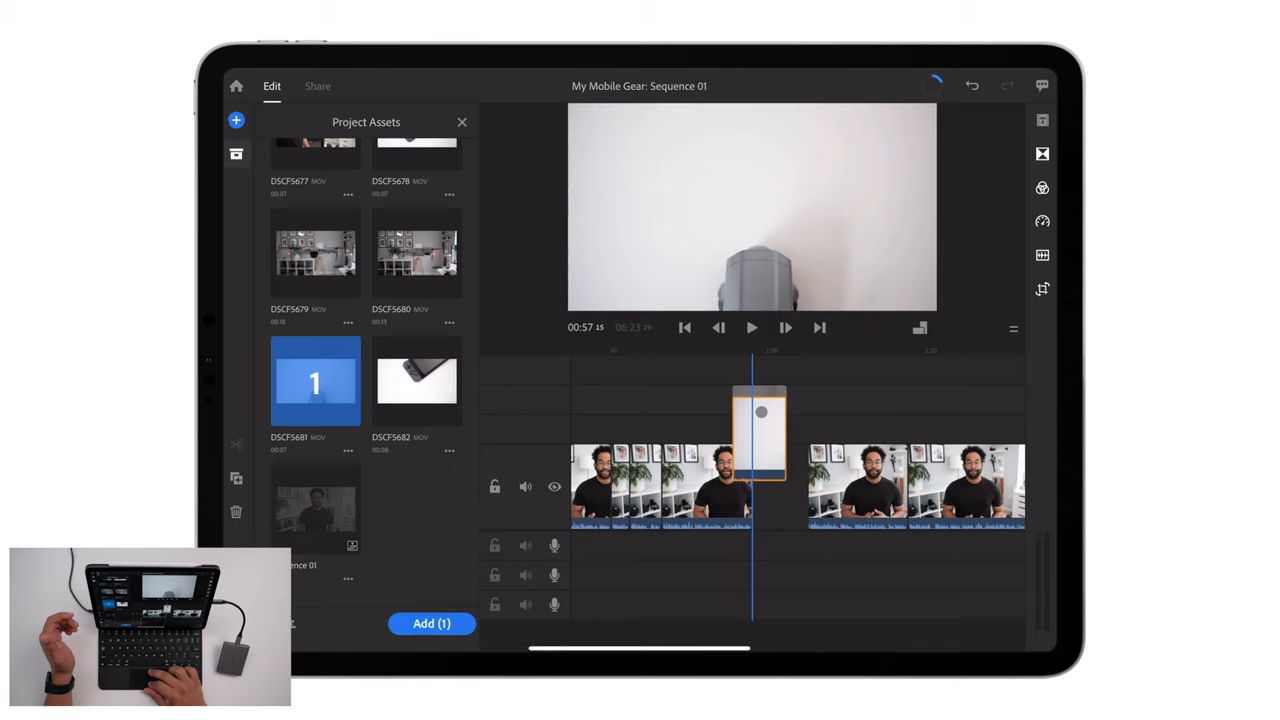
left_click(752, 328)
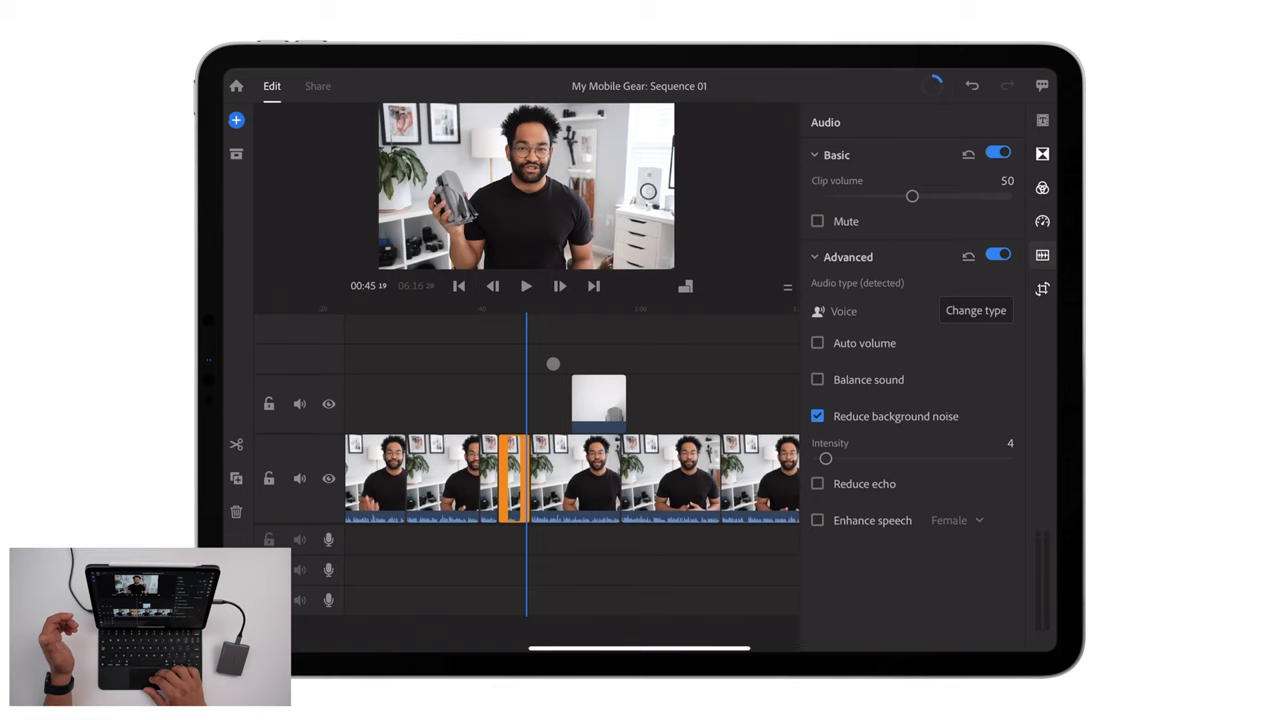
Enable Reduce background noise on the talking-head clip in the Audio panel
left_click(526, 286)
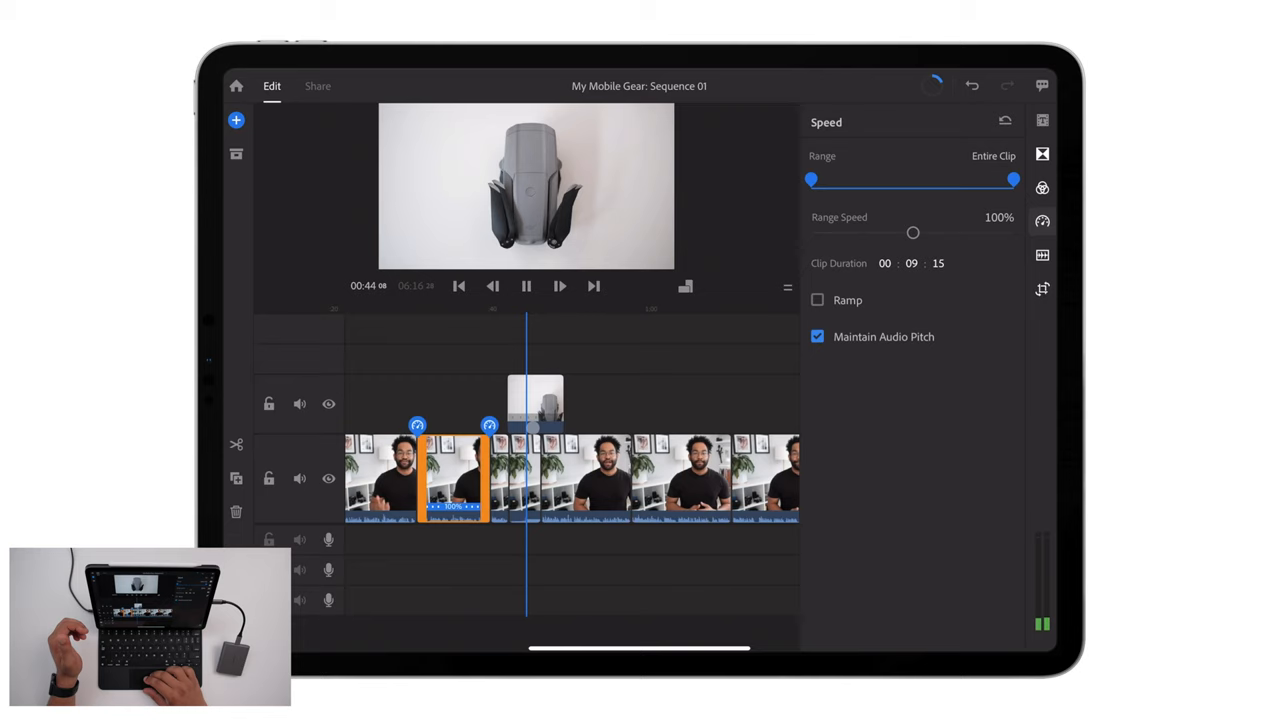
Slow the drone overlay to 58% Range Speed and trim it to about four seconds
left_click_drag(912, 232, 892, 232)
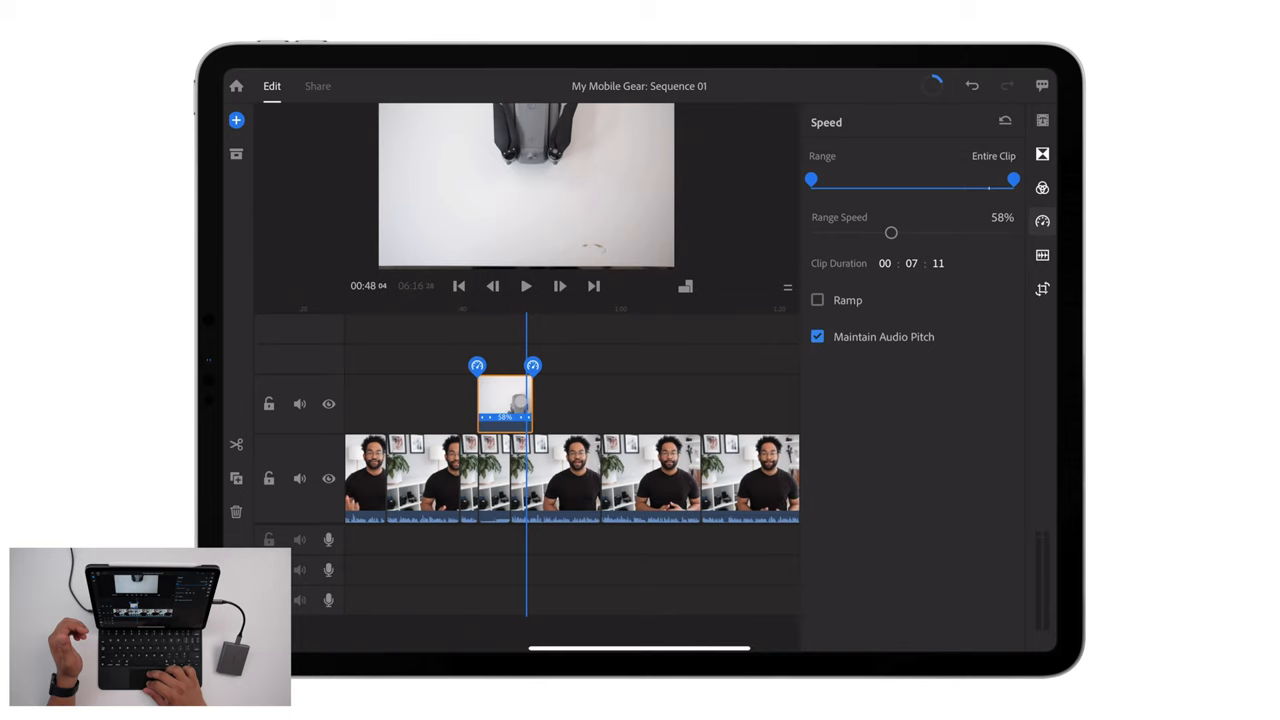
left_click(526, 286)
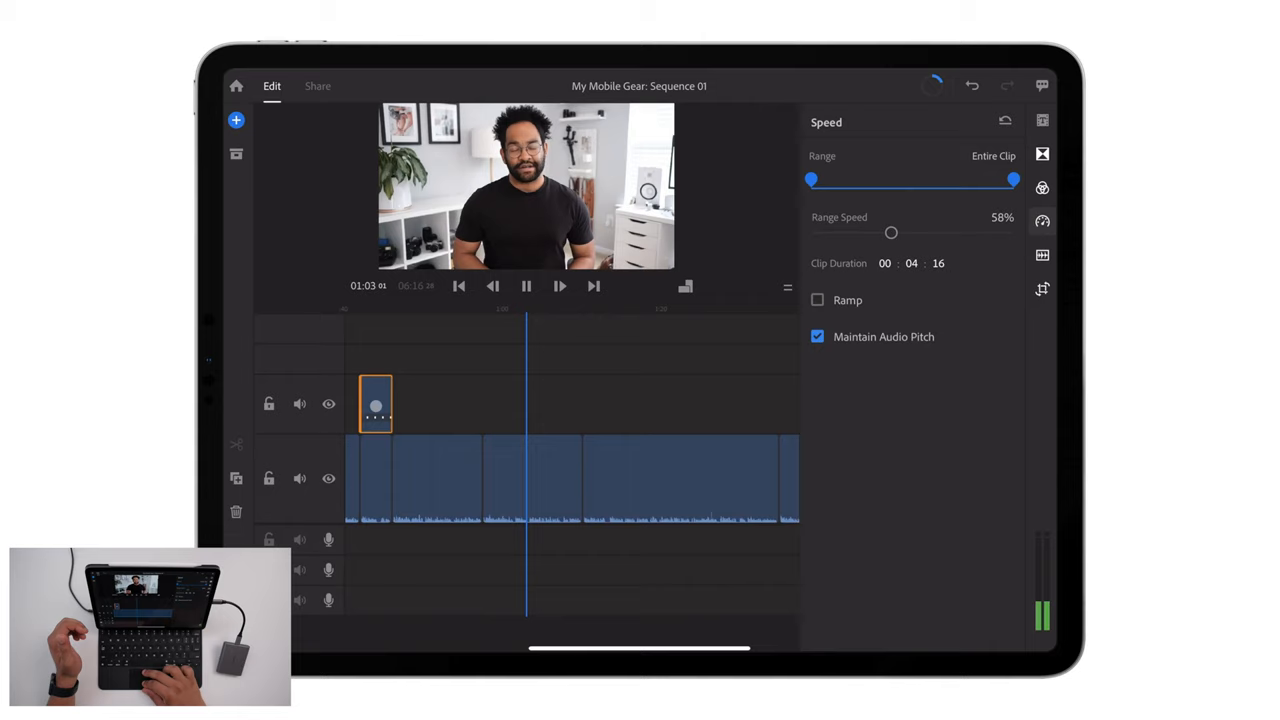
left_click_drag(892, 232, 912, 232)
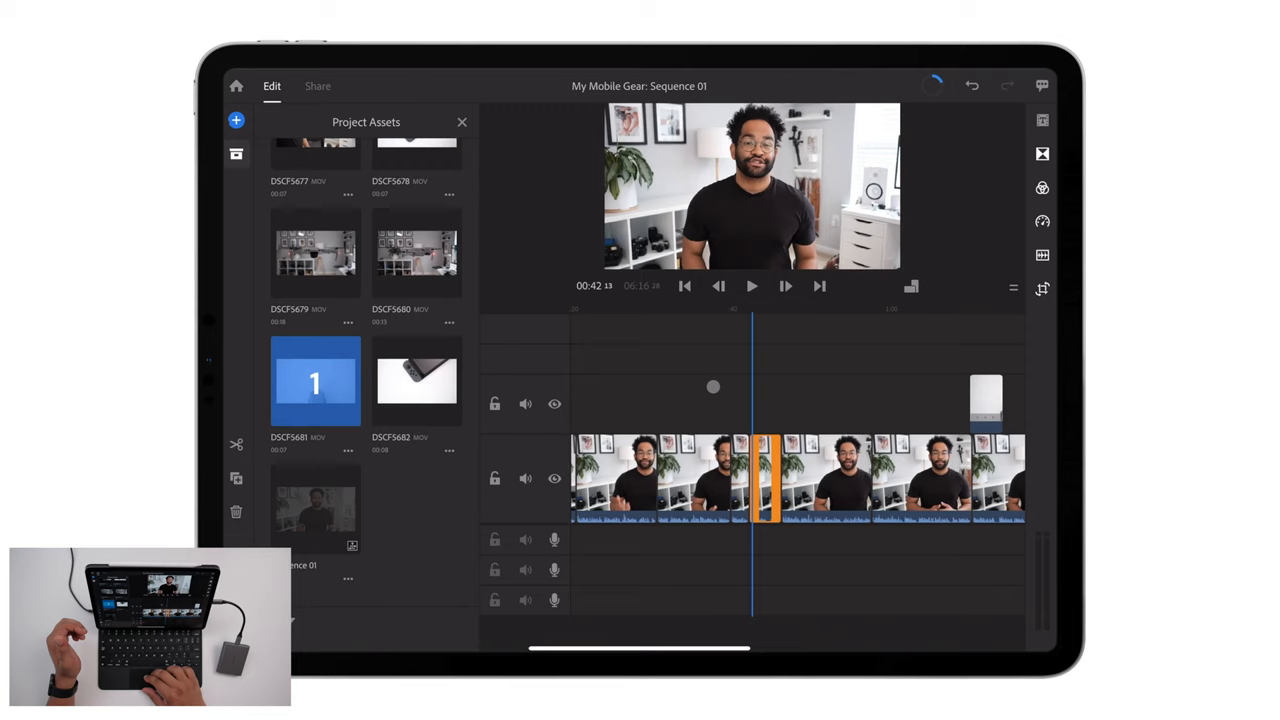
Split the talking-head clip at the playhead twice and select the unwanted sections around the overlay
left_click(752, 286)
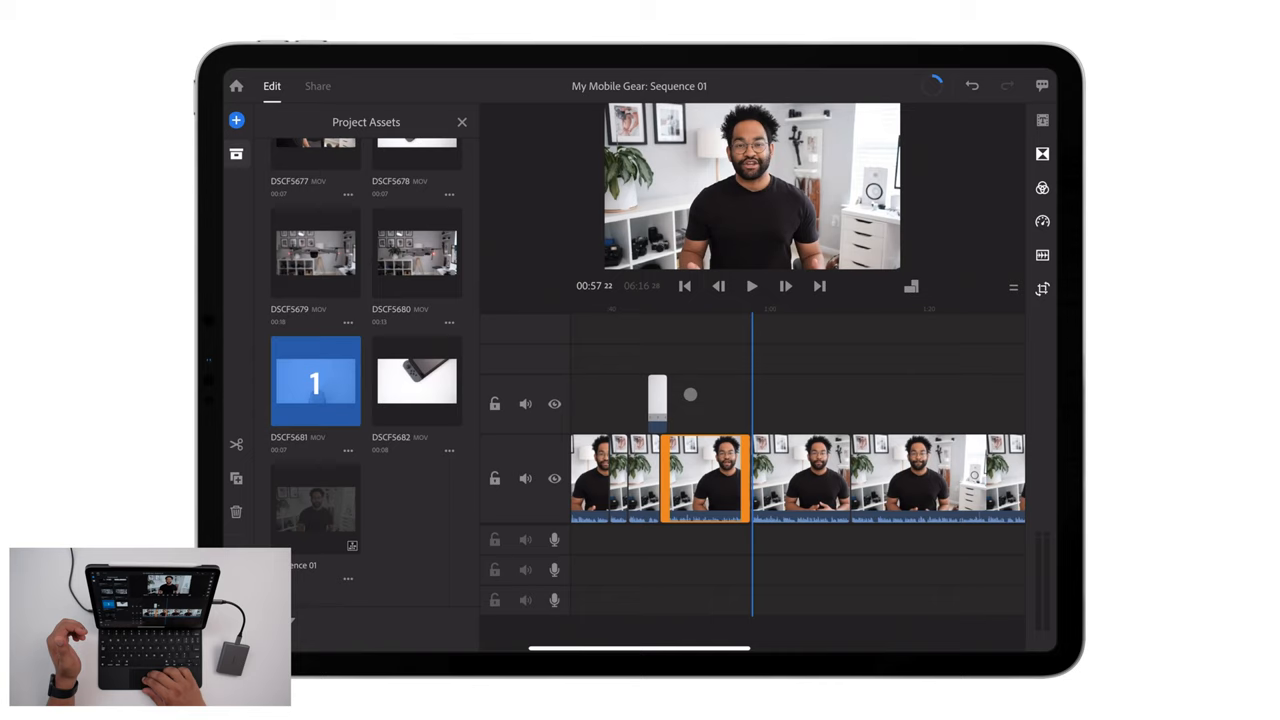
left_click(752, 286)
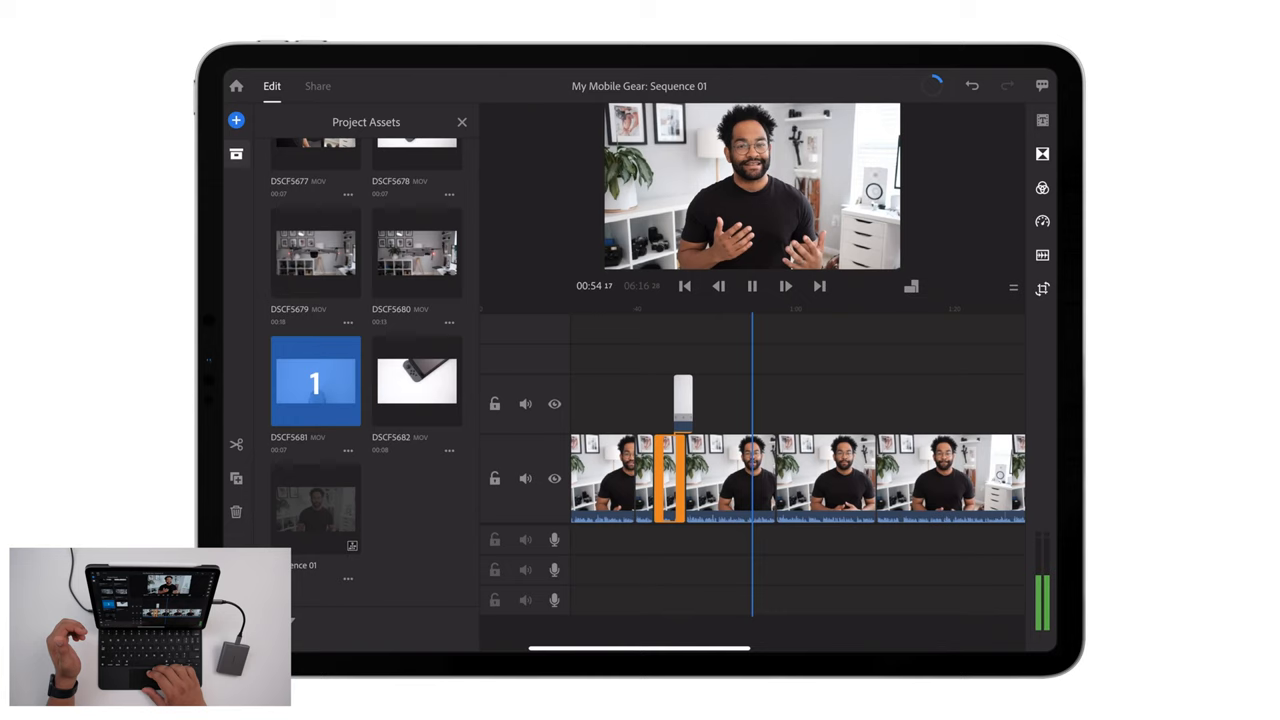
left_click(752, 286)
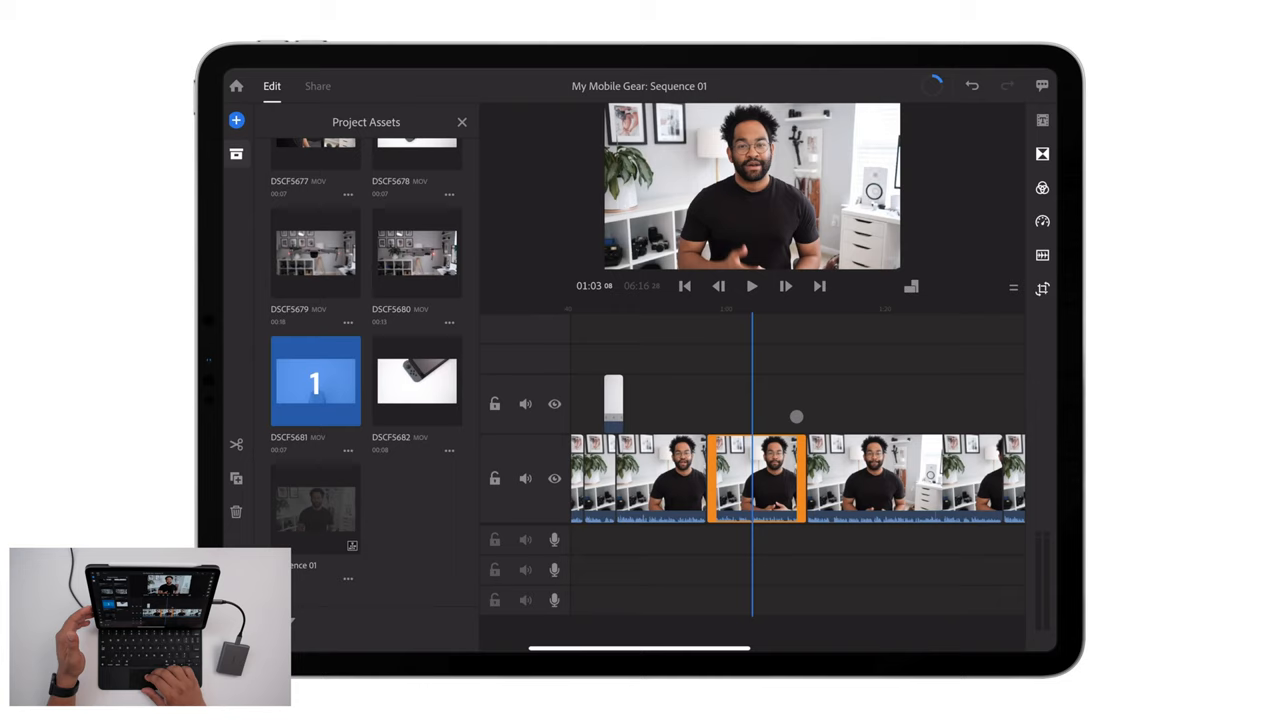
left_click(752, 288)
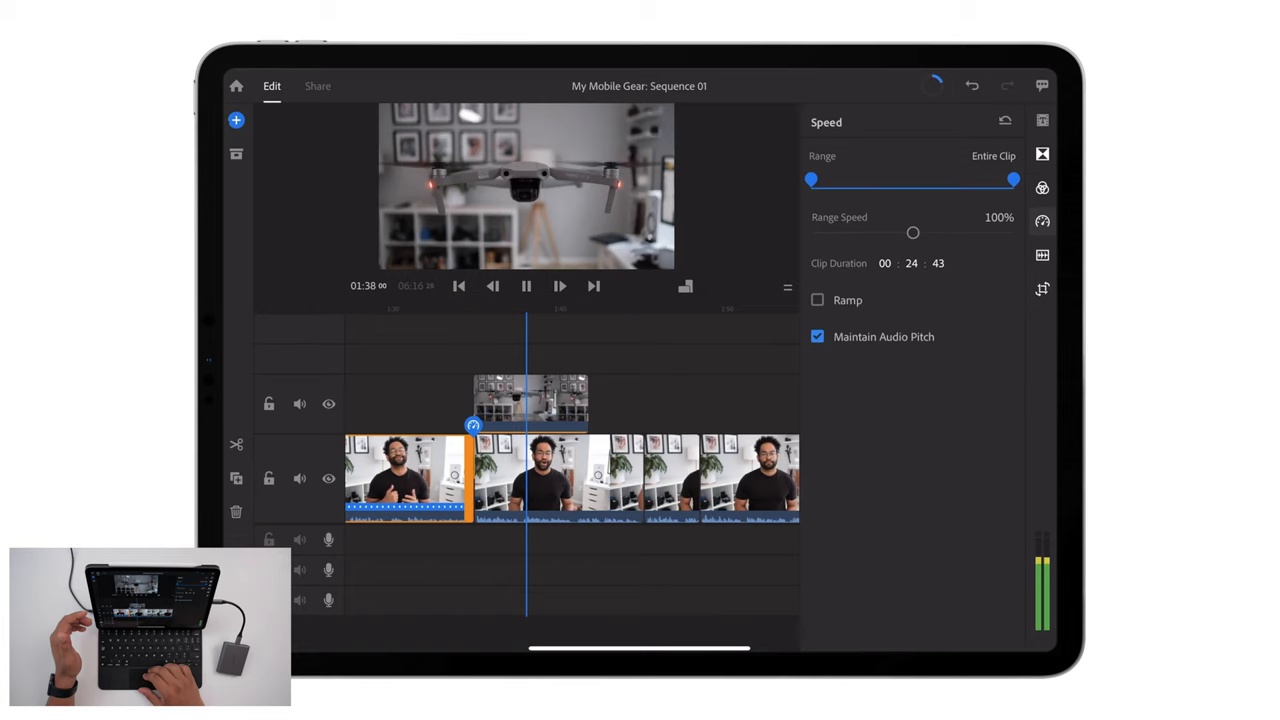
Shorten the hovering-drone overlay by dragging its end handle
left_click_drag(912, 232, 892, 232)
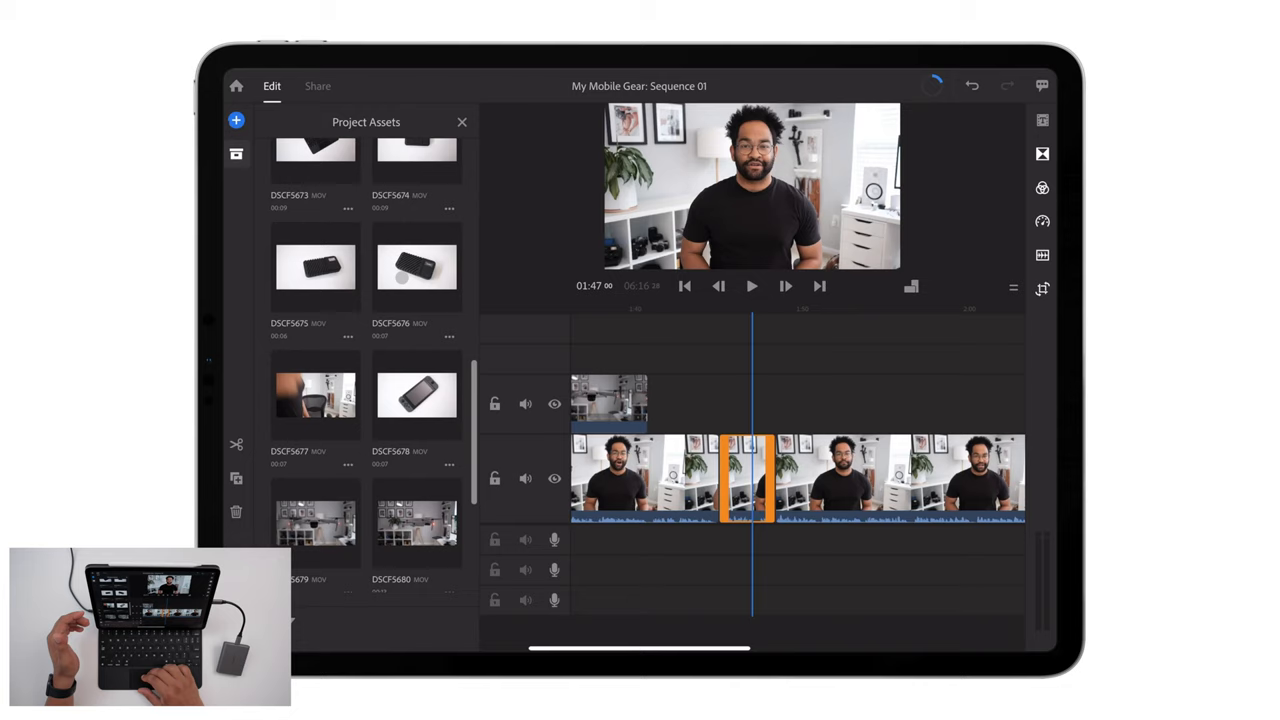
Add a gear product B-roll shot above the main clip near 1:50, shorten it, and reopen Project Assets
left_click(416, 268)
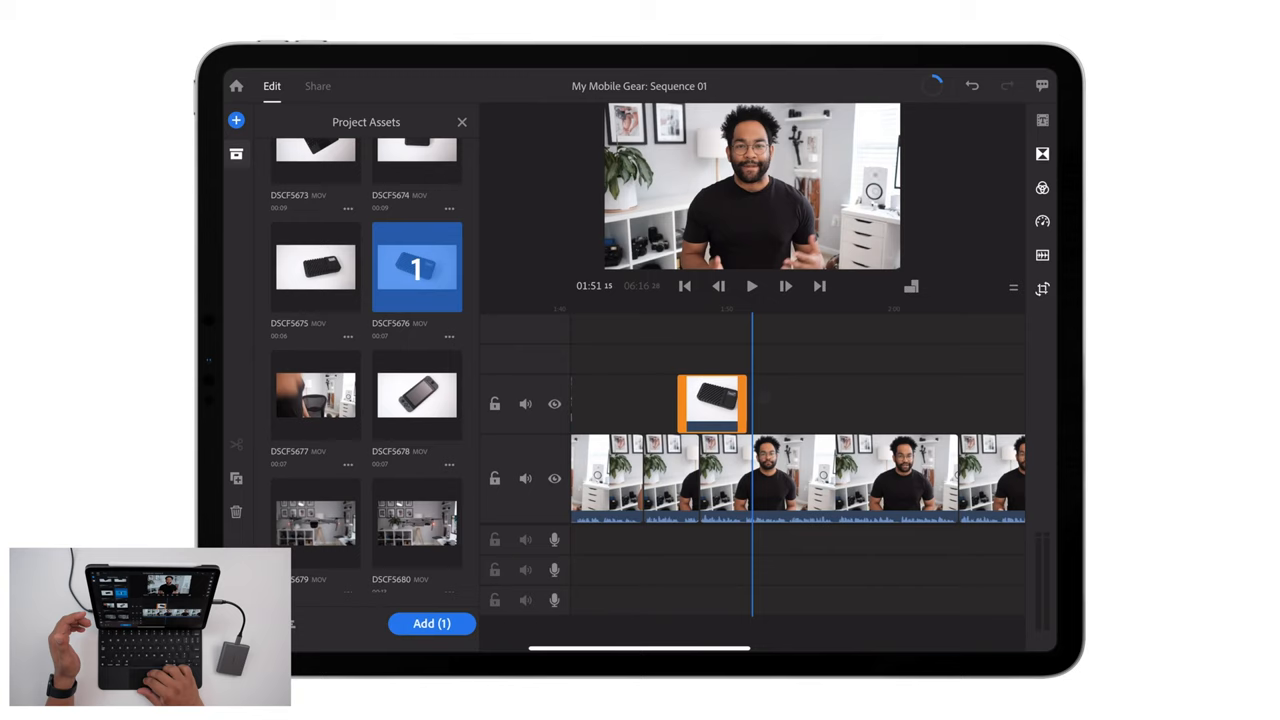
left_click(752, 286)
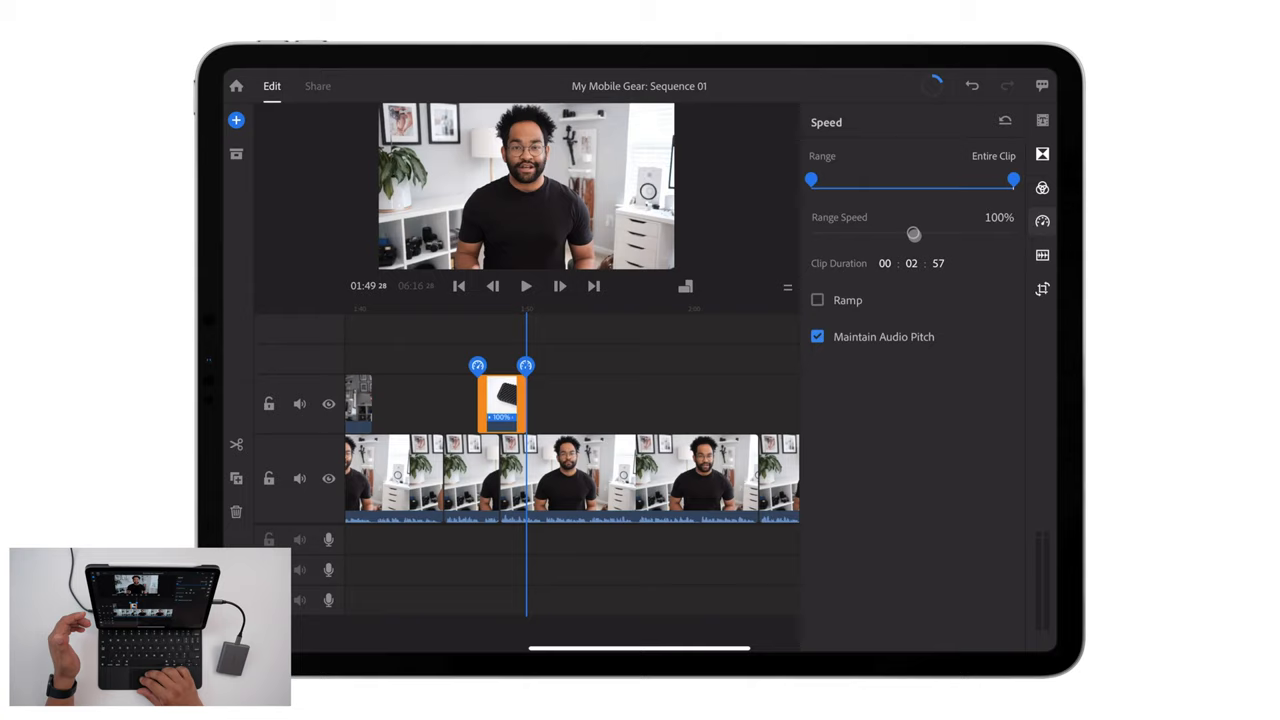
left_click_drag(912, 234, 898, 236)
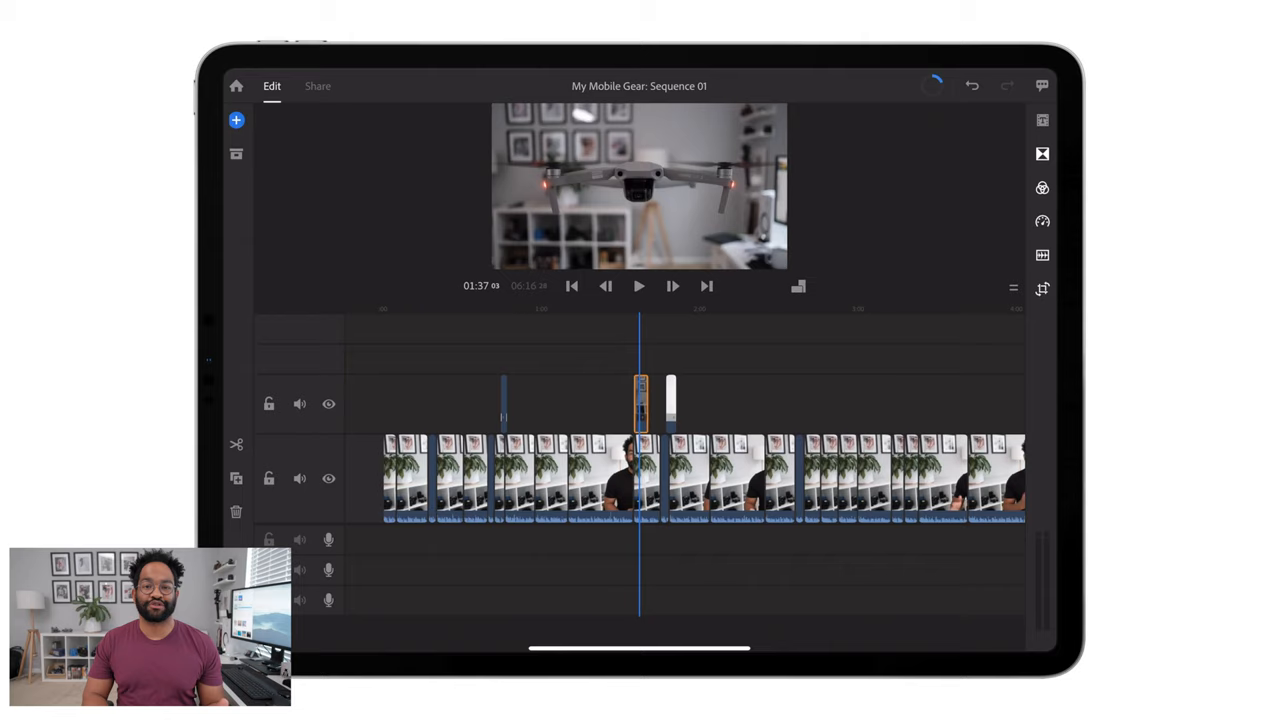
left_click(236, 152)
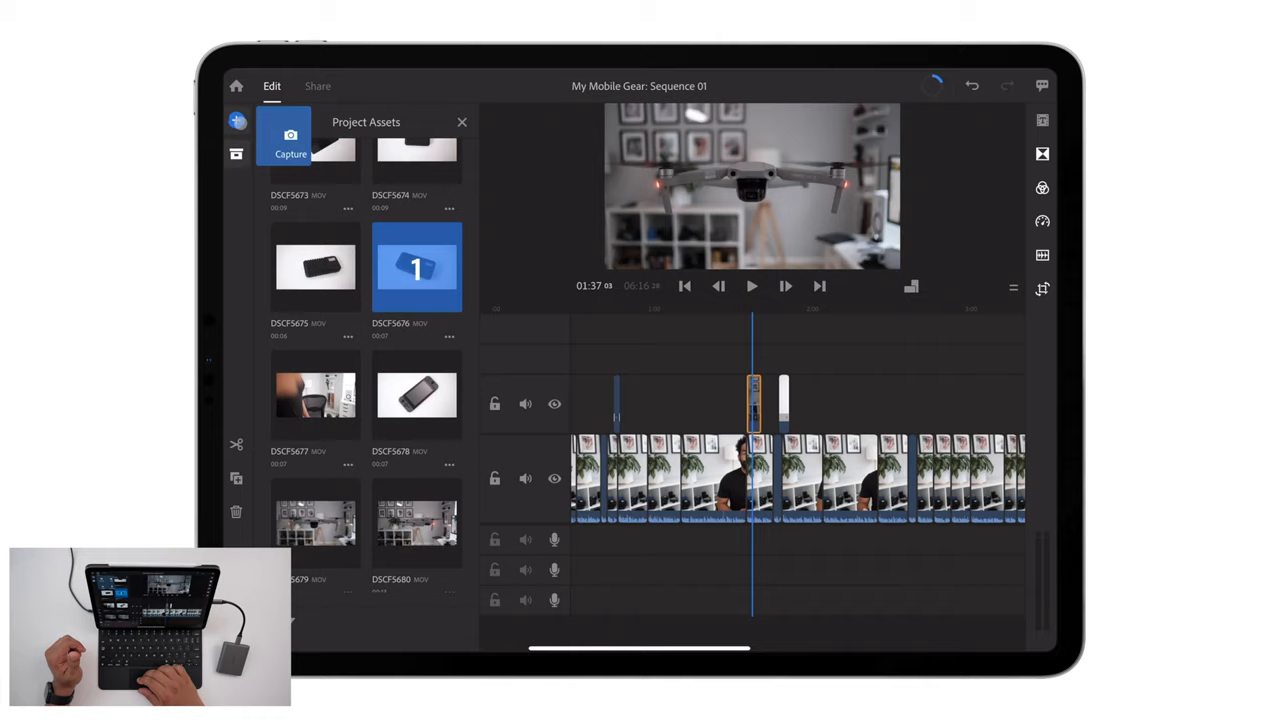
Switch the media source to Files and browse iCloud Drive > Videos to the My Mobile Gear folder
left_click(236, 120)
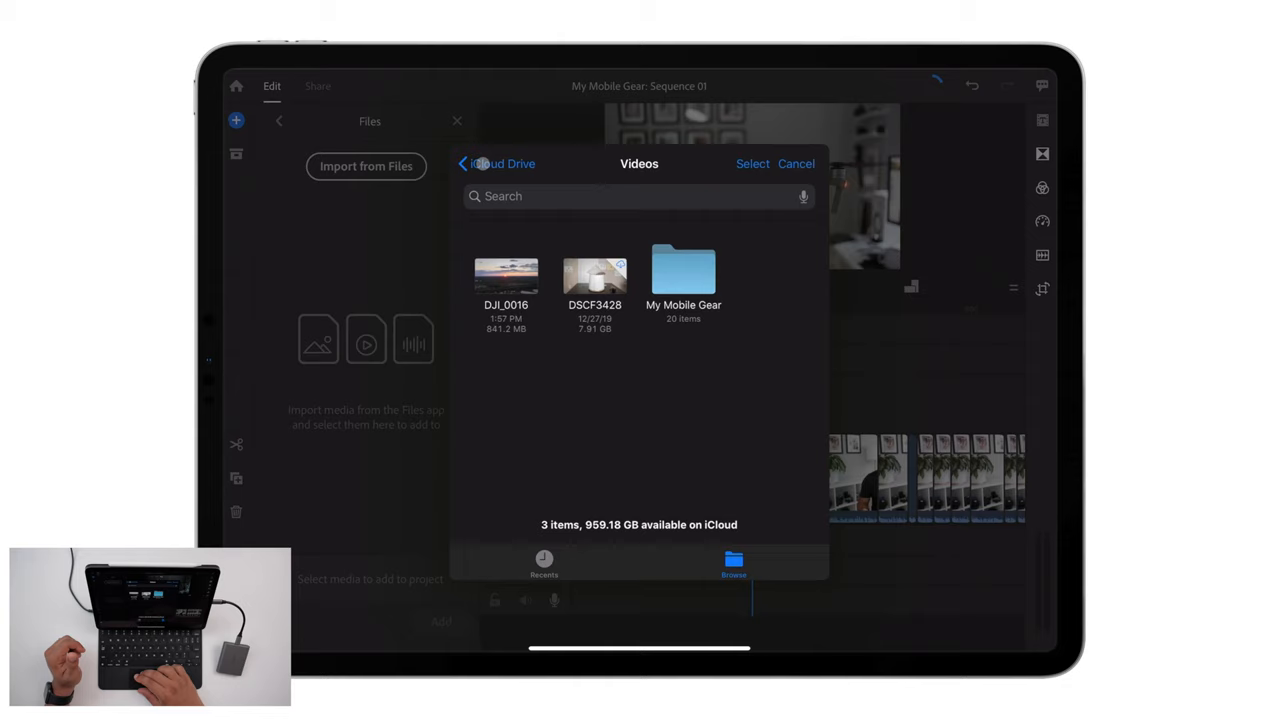
left_click(496, 164)
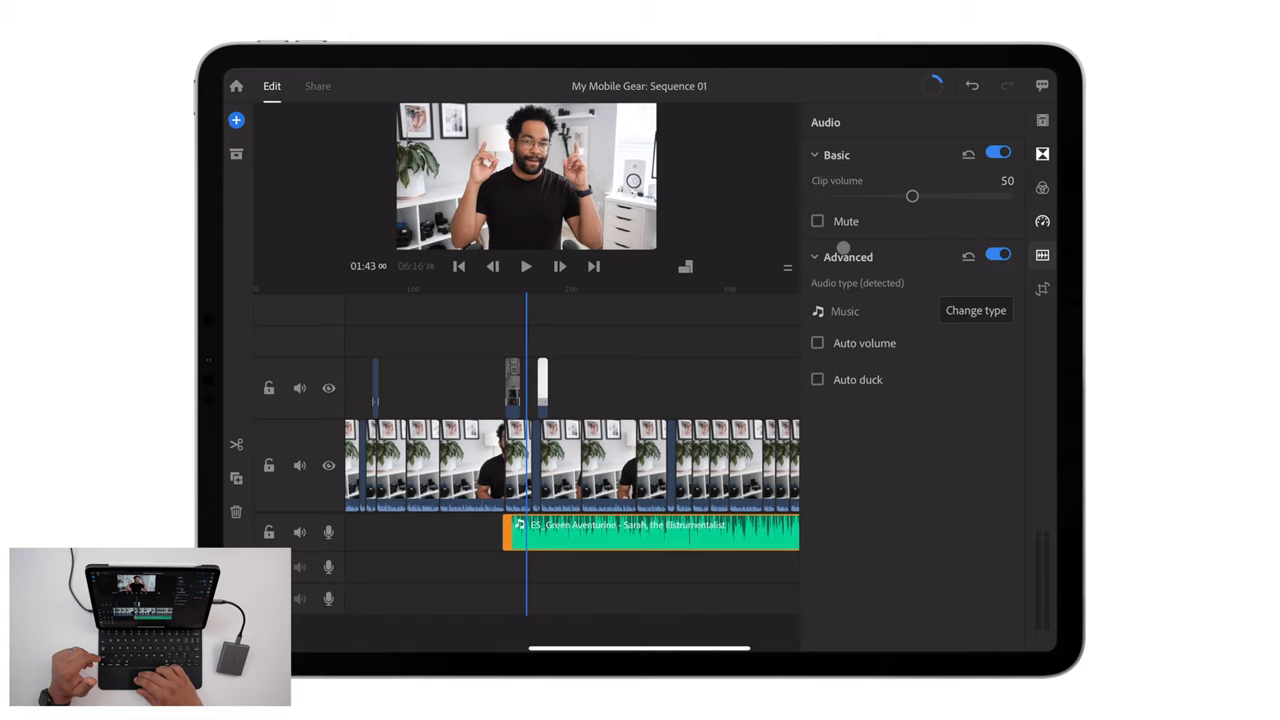
Set the ES_Green Aventurine music to clip volume 20 with Auto duck on and the Reduce by amount adjusted
left_click_drag(912, 196, 856, 196)
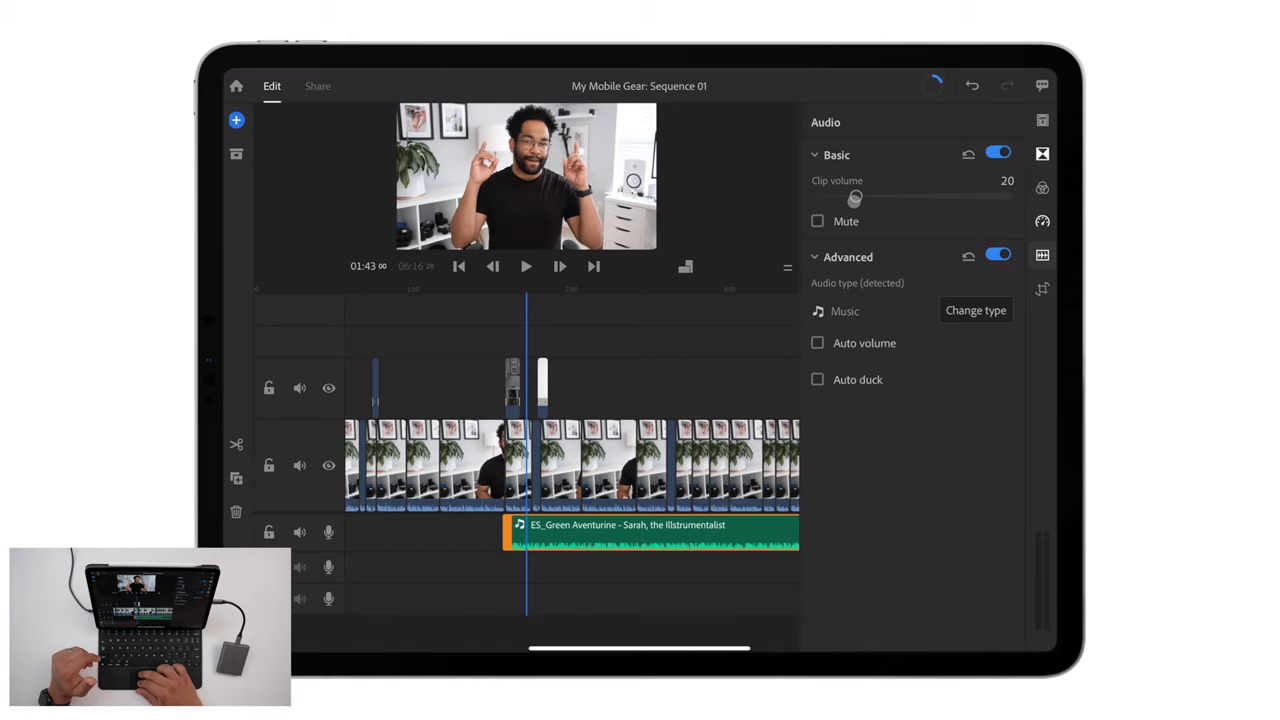
left_click(816, 380)
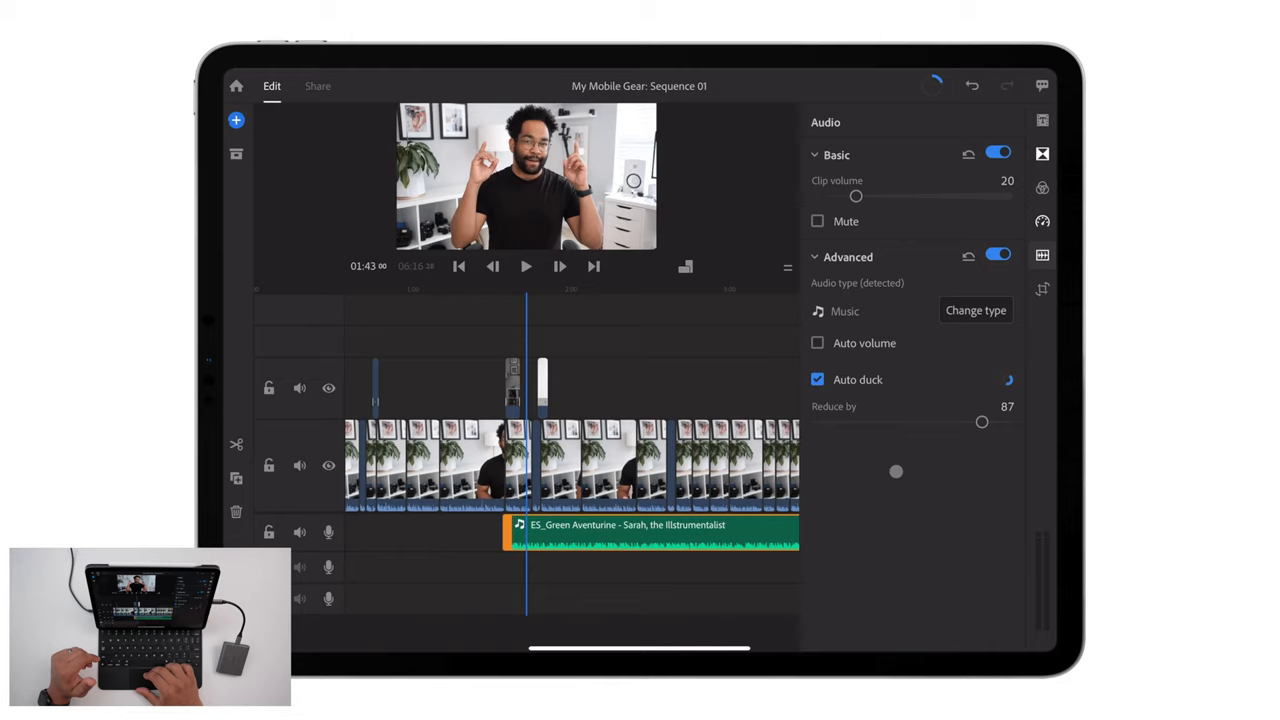
left_click_drag(982, 420, 900, 420)
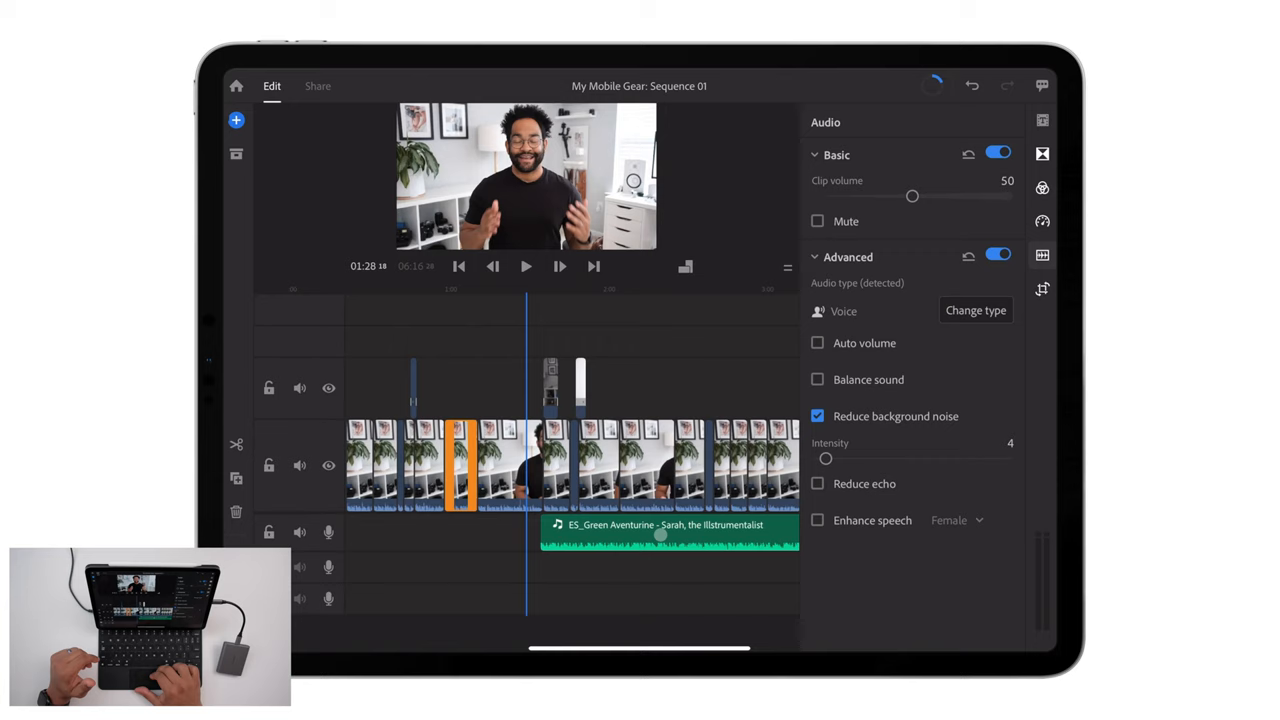
Enable Reduce background noise on the voice clip and close the Audio panel
left_click(526, 266)
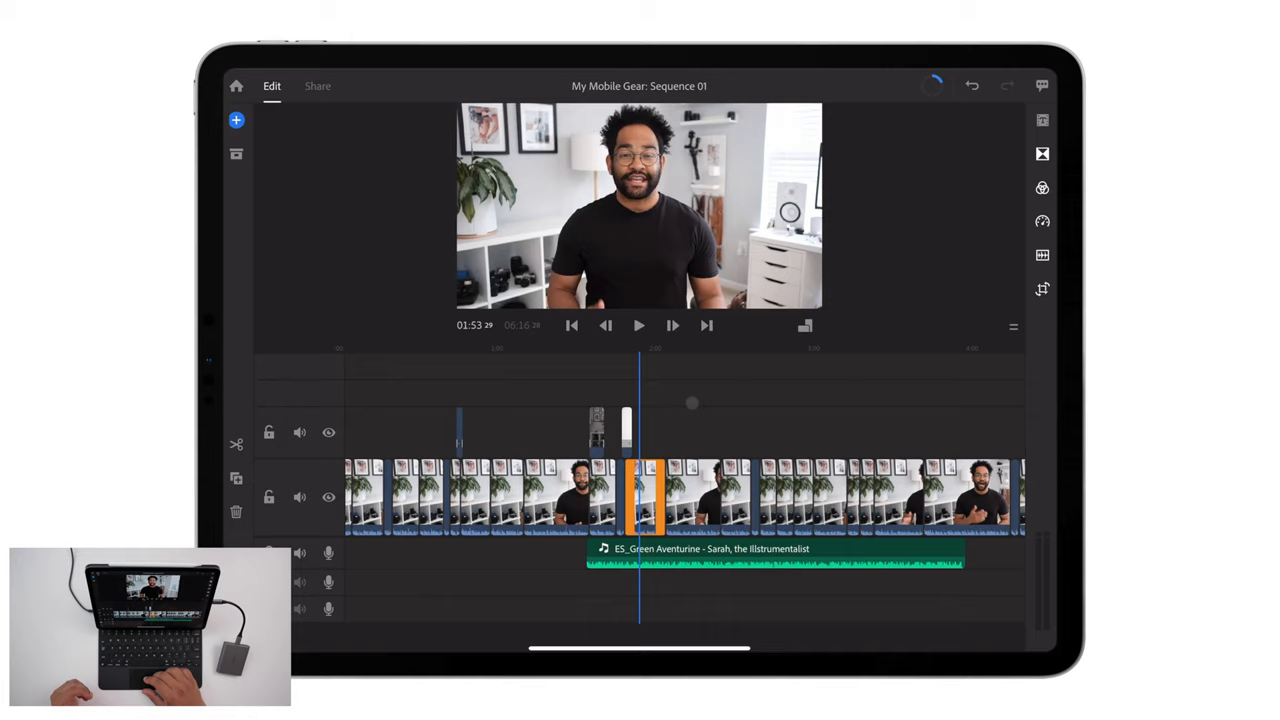
Go to Share and expand Quality Settings, checking the Automatic preset at 1920x1080
left_click(316, 86)
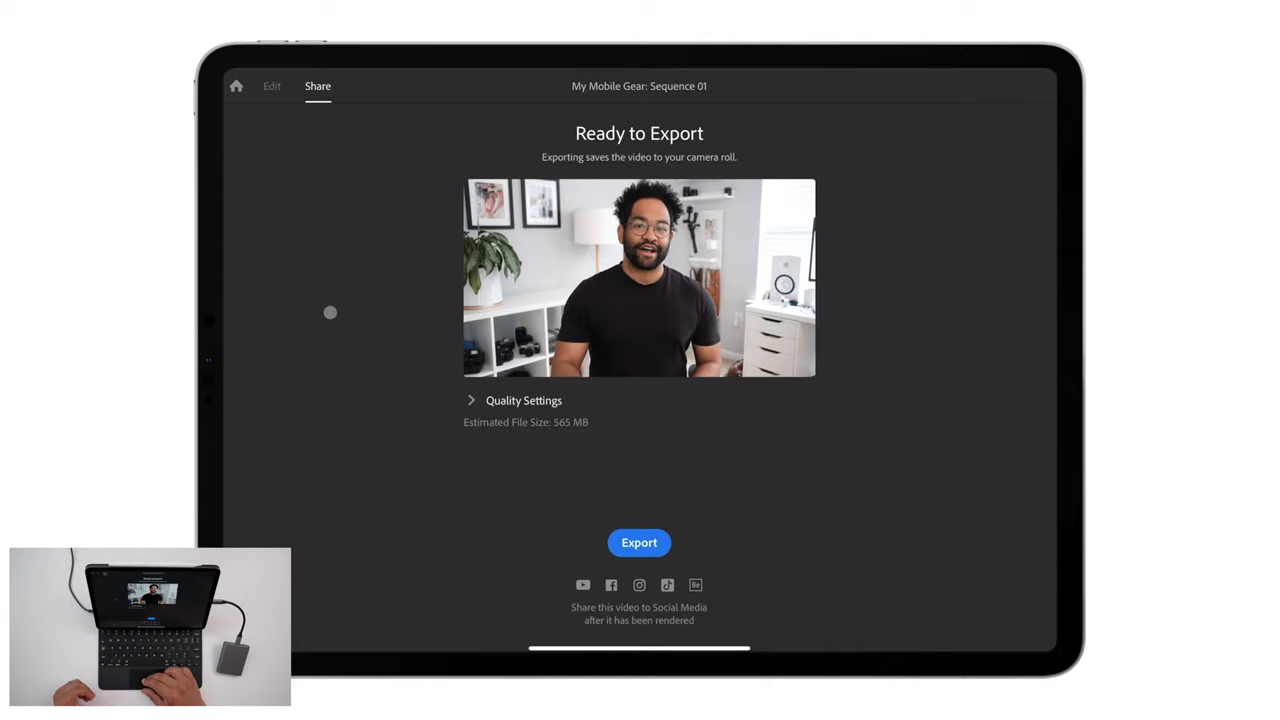
left_click(524, 400)
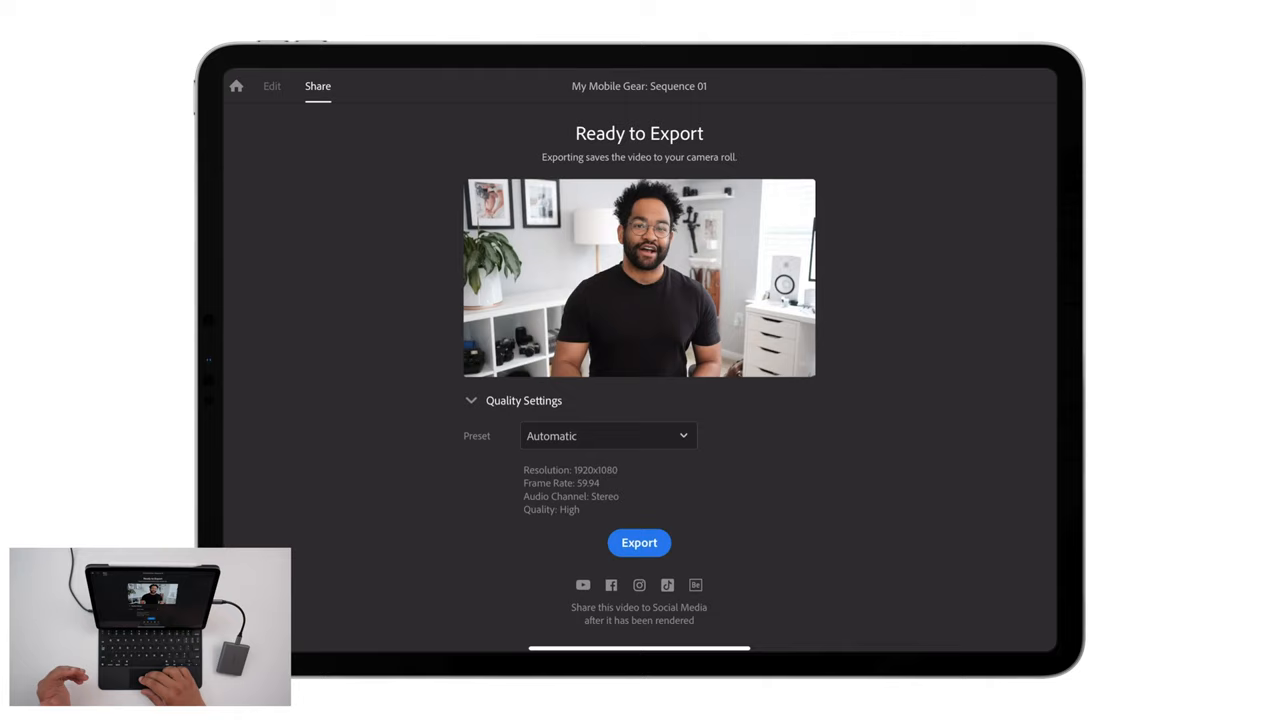
left_click(608, 436)
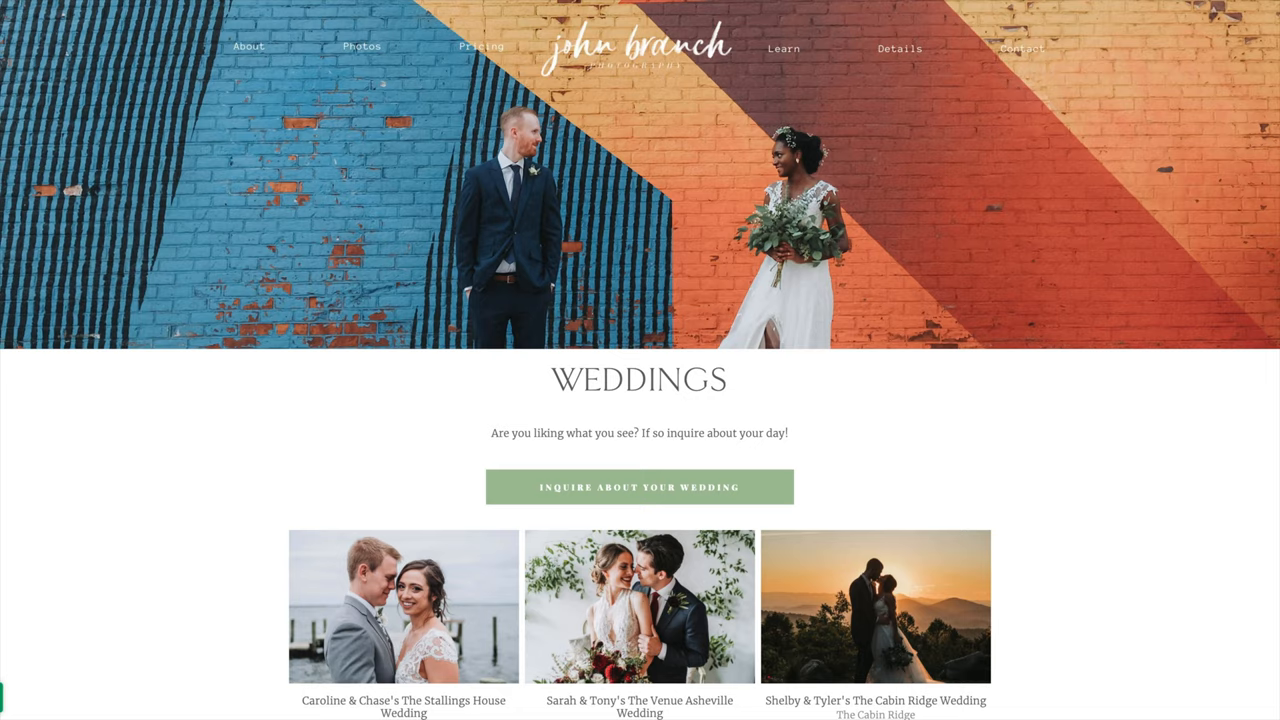
Browse the Squarespace preset store and view the Natural Feels Preset Pack at $25.00
scroll("down", 3)
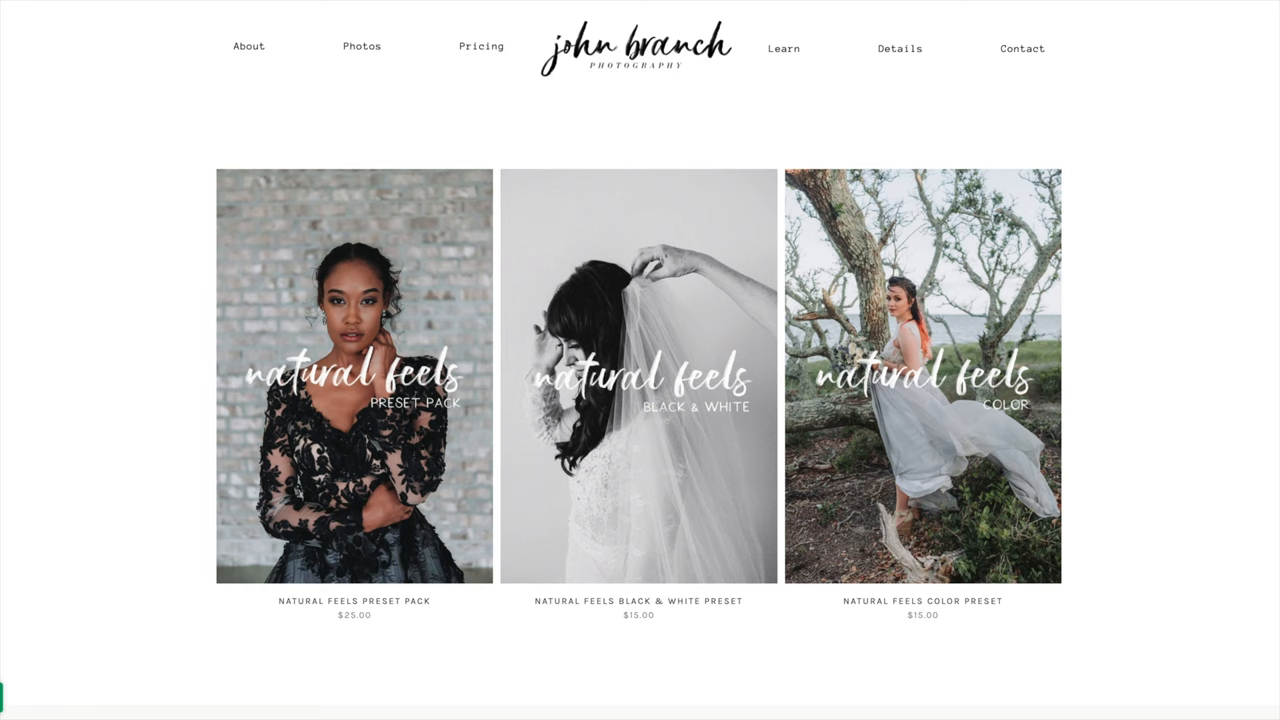
left_click(354, 376)
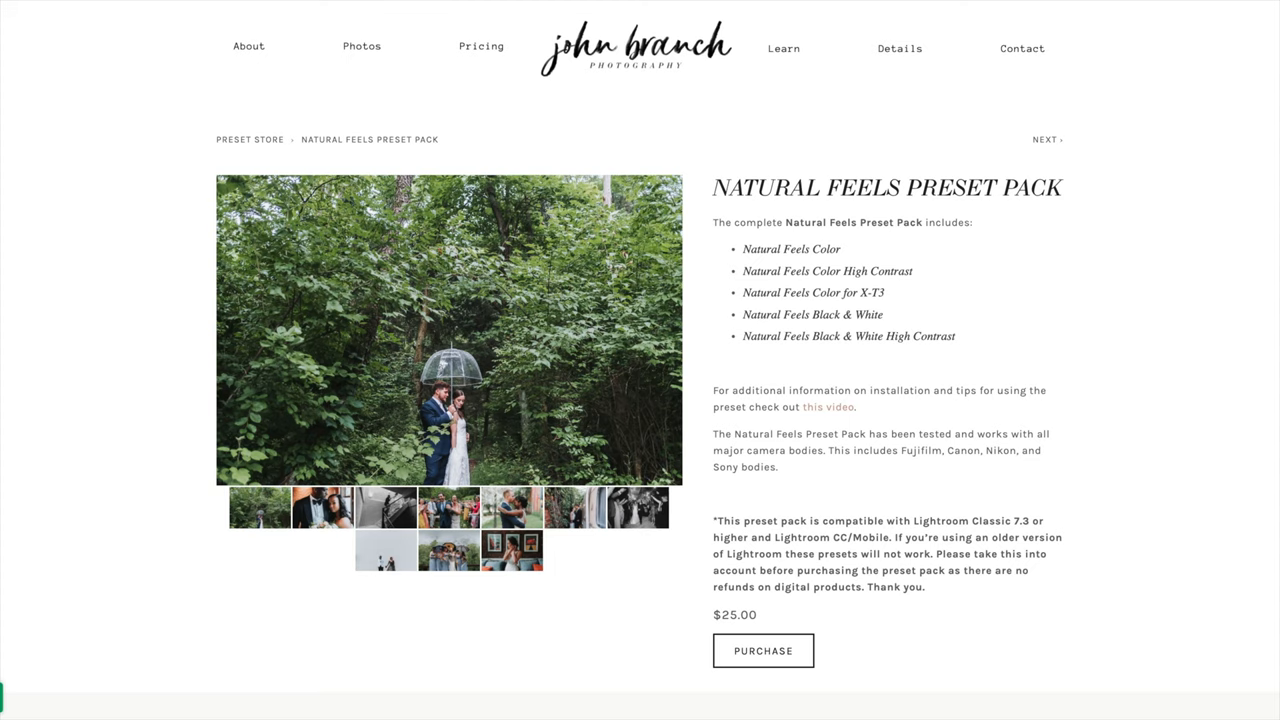